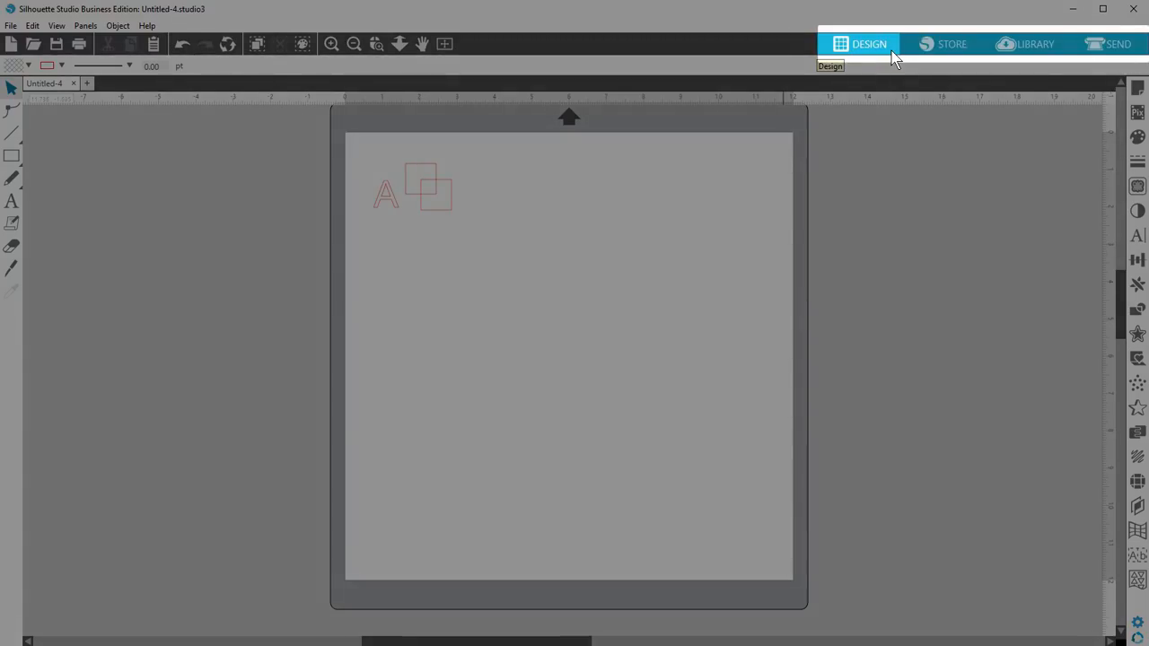
mouse_move(1005, 43)
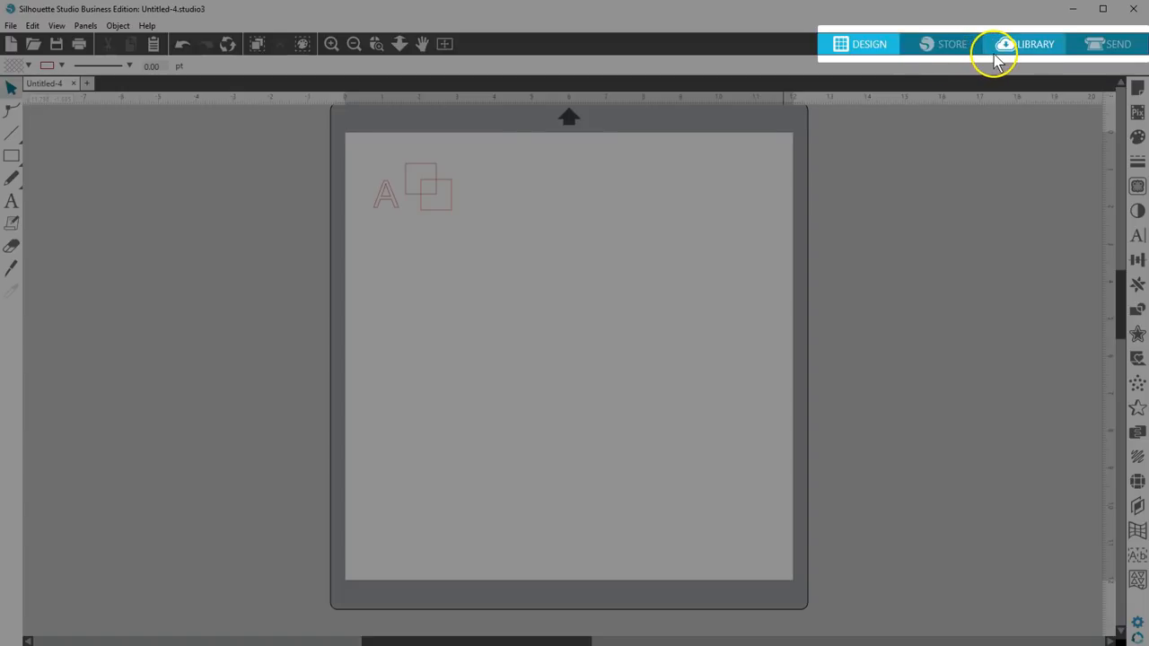
mouse_move(1093, 43)
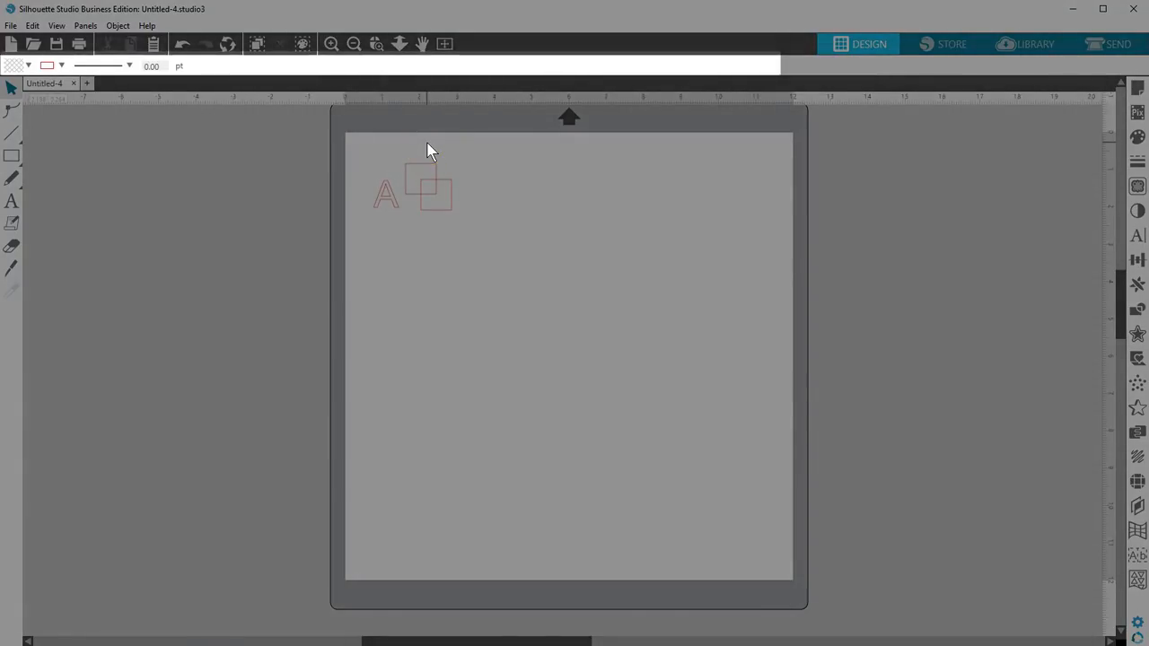
Select the letter A with the two overlapping squares and try the object toolbar options.
click(427, 183)
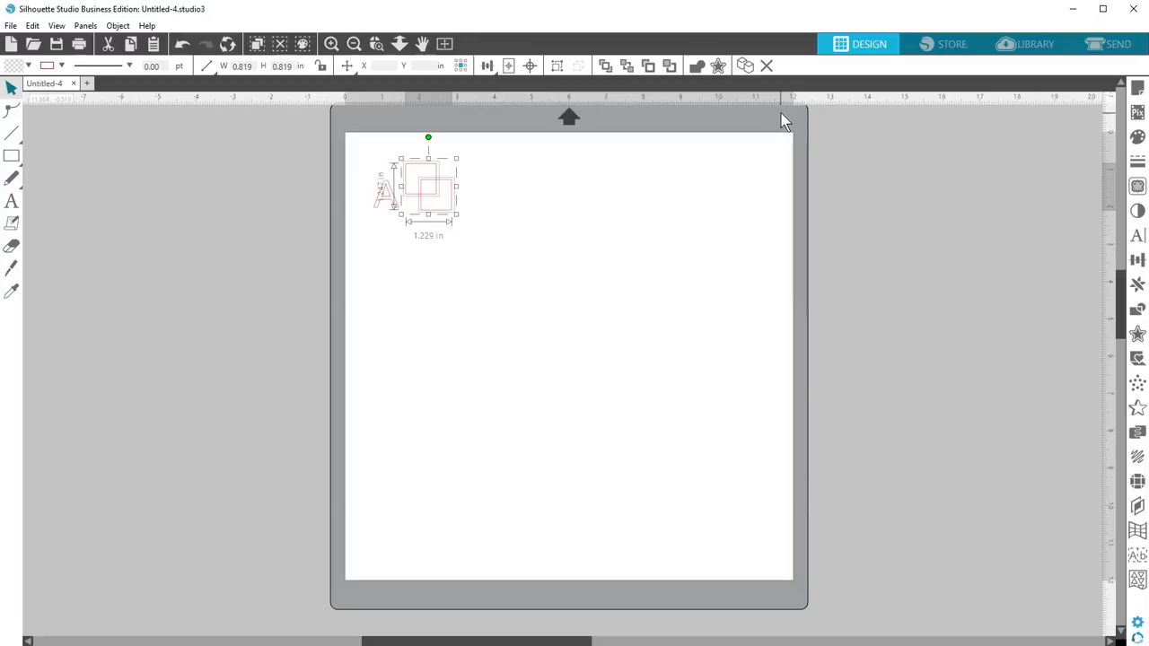
mouse_move(212, 86)
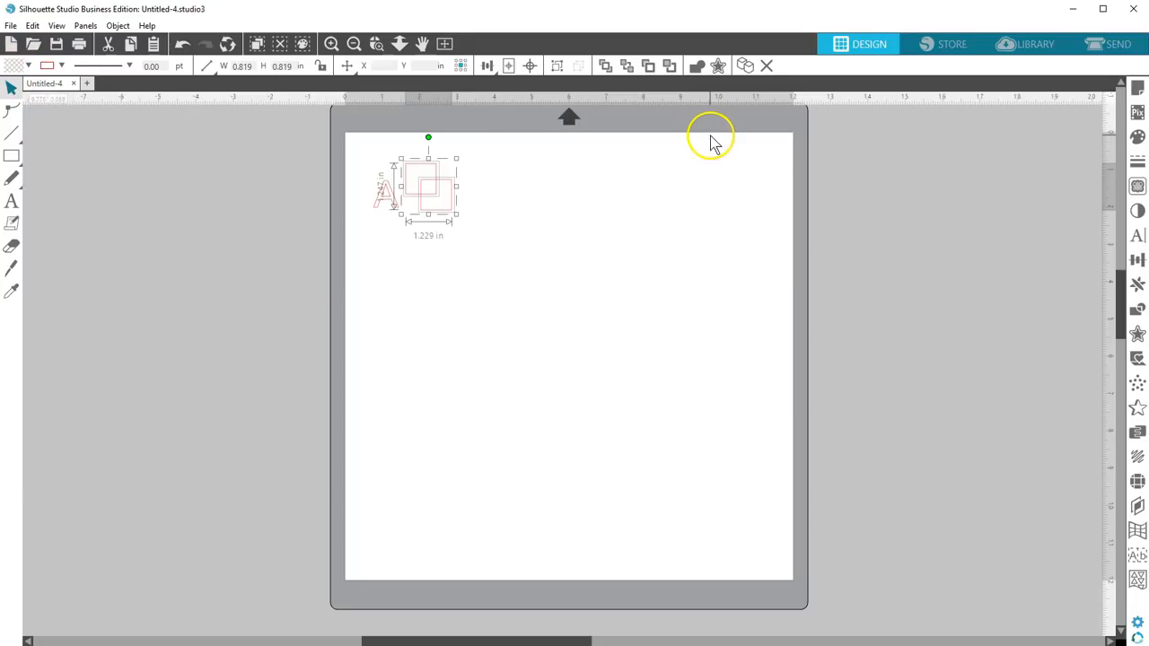
mouse_move(381, 205)
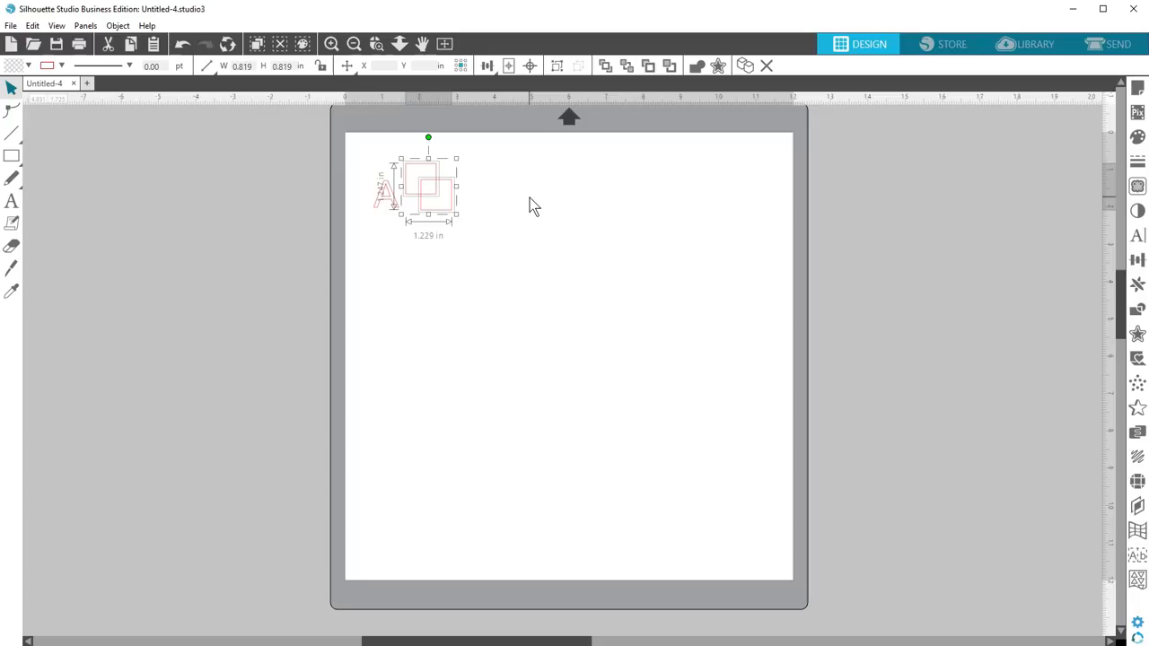
click(488, 64)
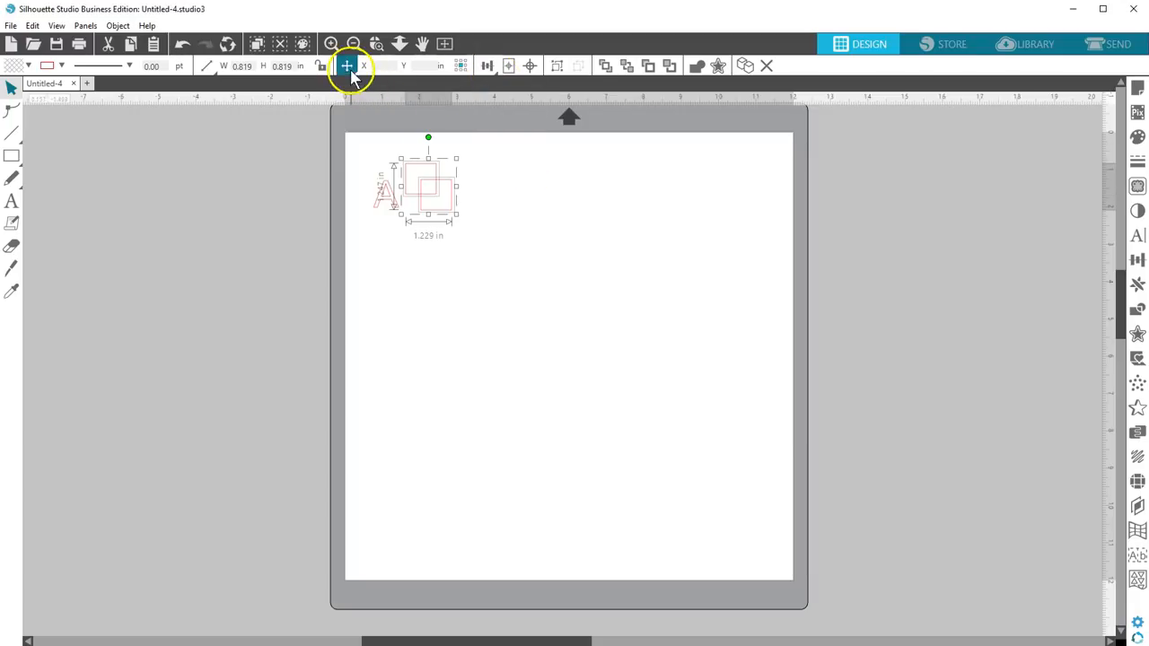
click(346, 65)
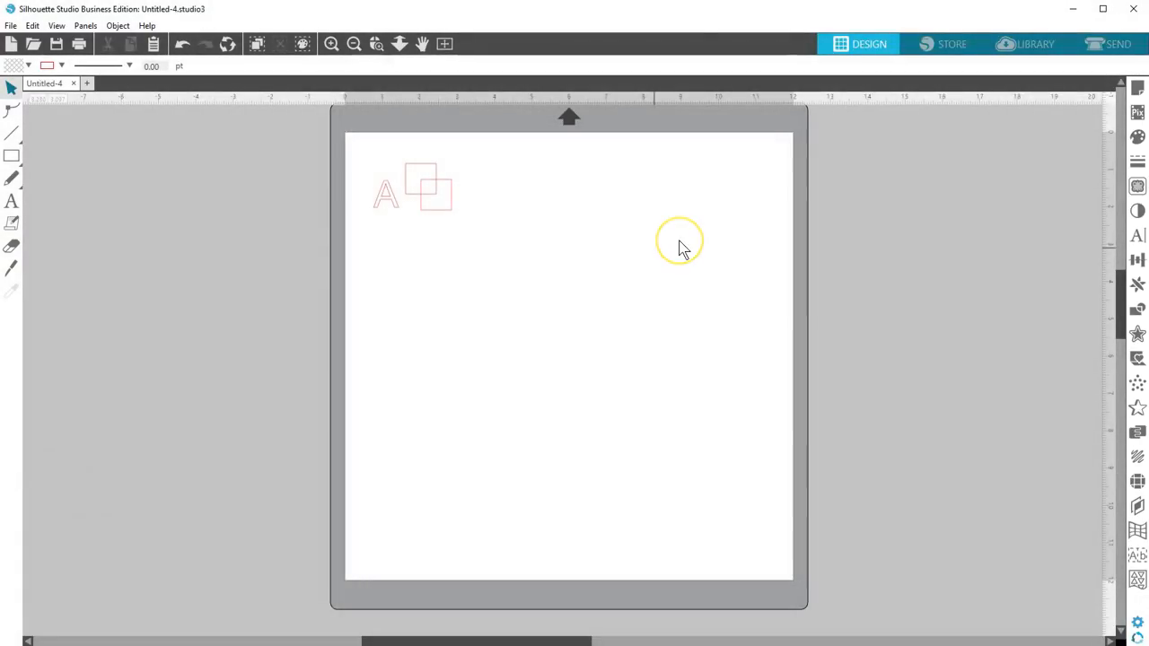
mouse_move(682, 248)
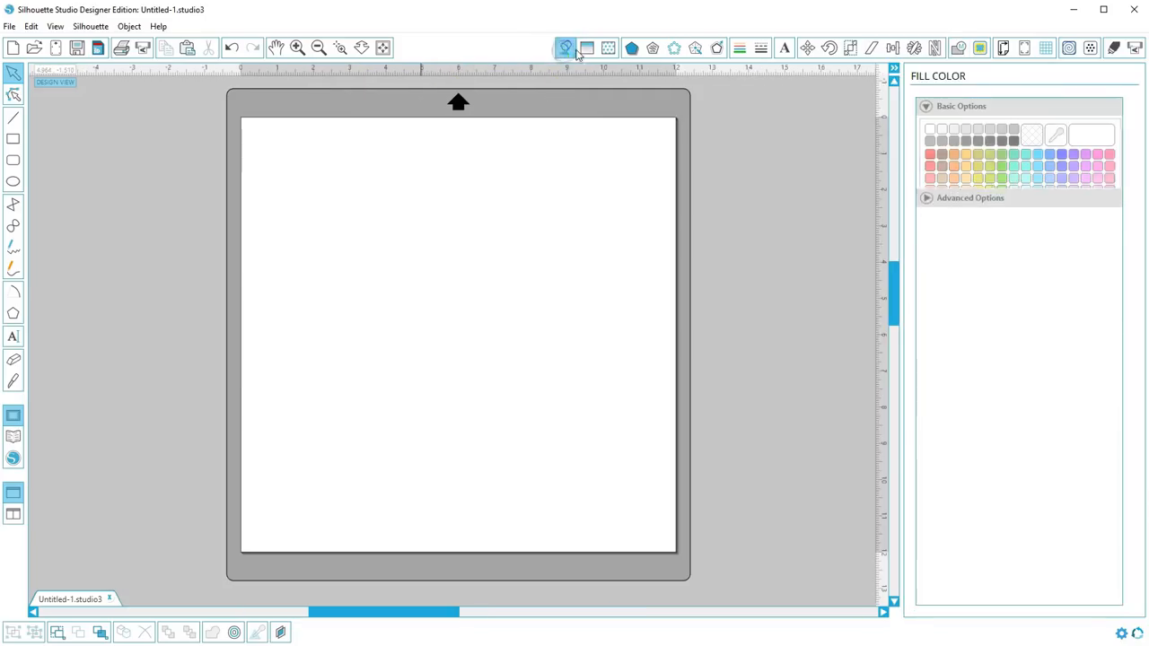
click(716, 46)
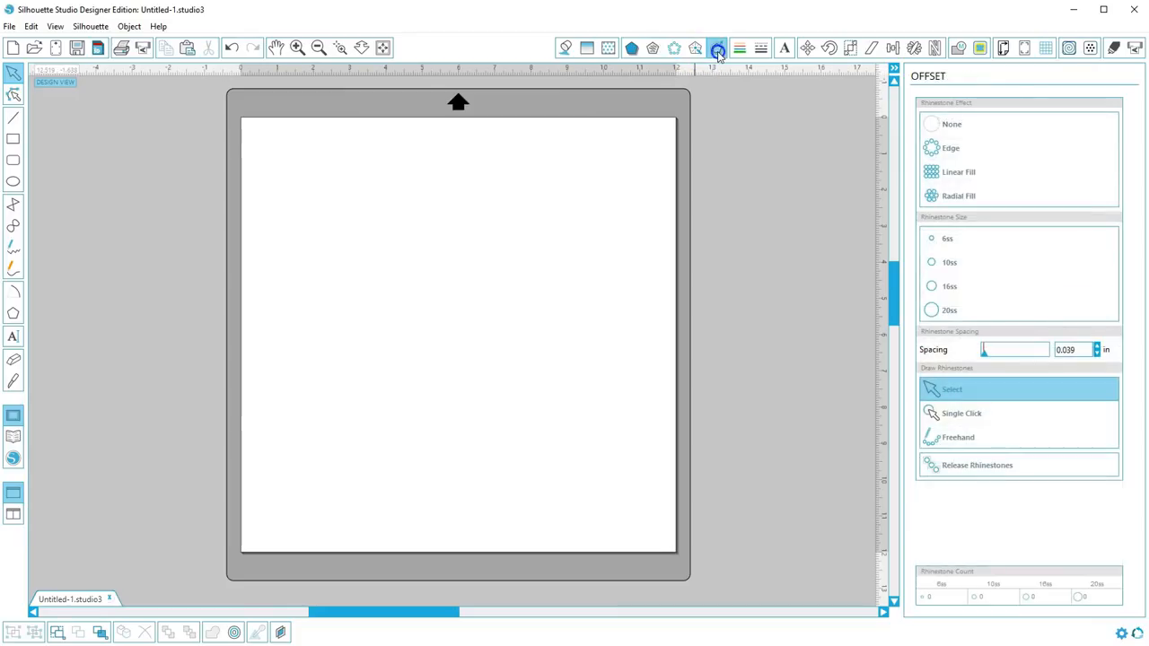
click(851, 47)
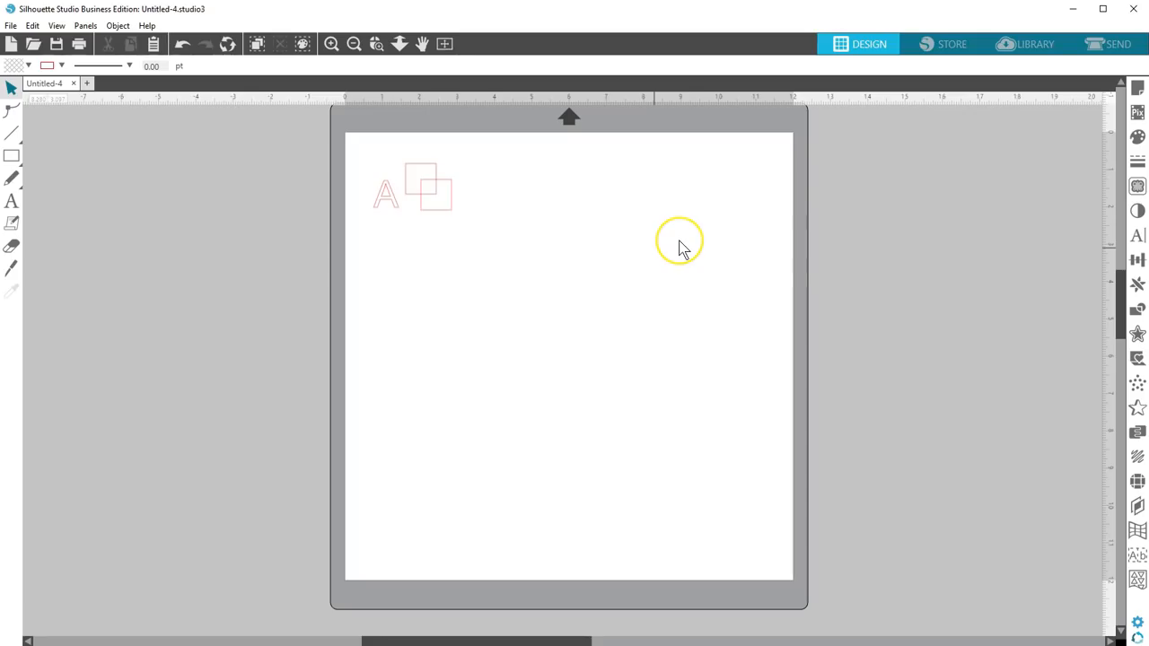
mouse_move(682, 249)
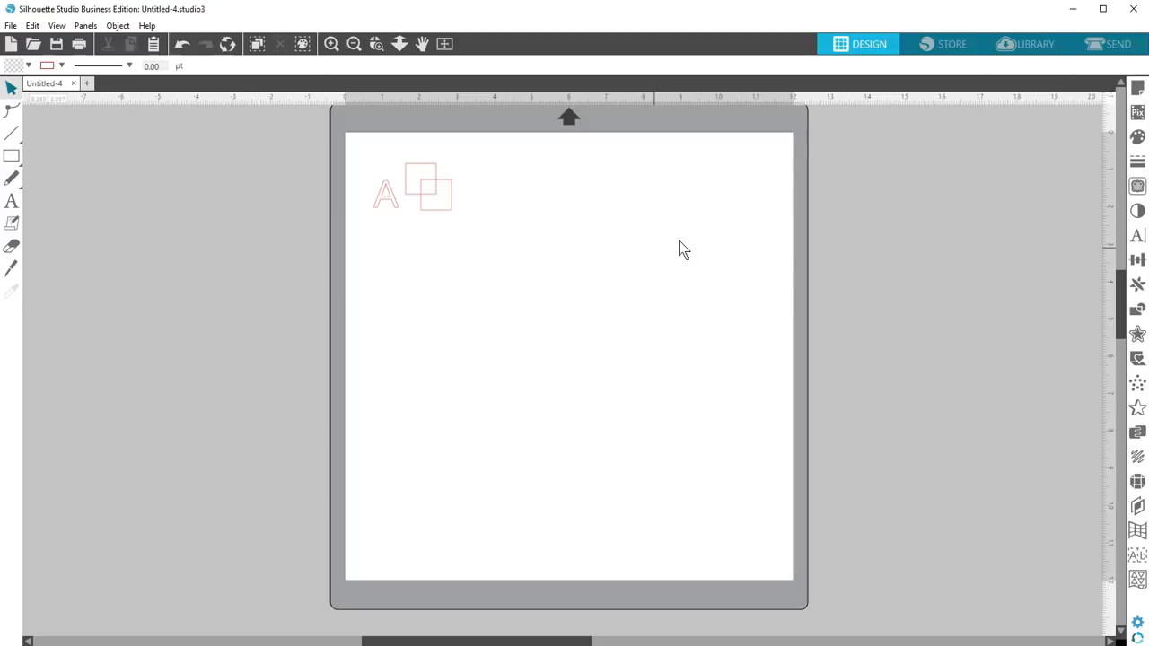
Bring up Page Setup, Popup and Transform panels, move Line Style down, then dismiss Page Setup.
click(1138, 88)
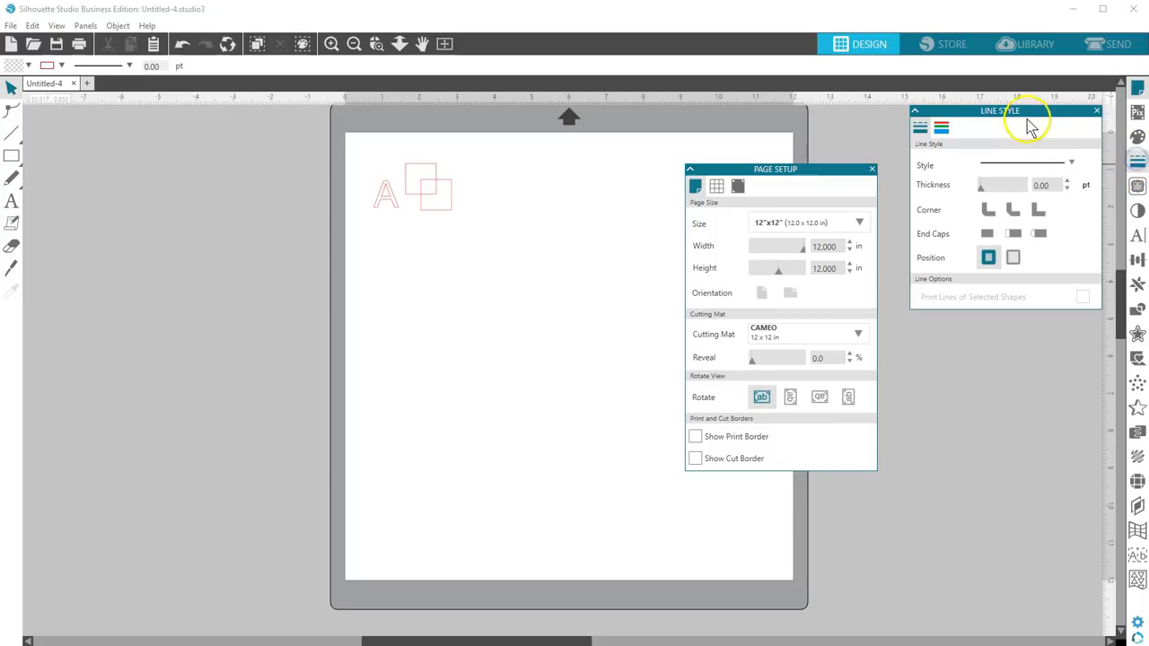
drag(1000, 112, 978, 413)
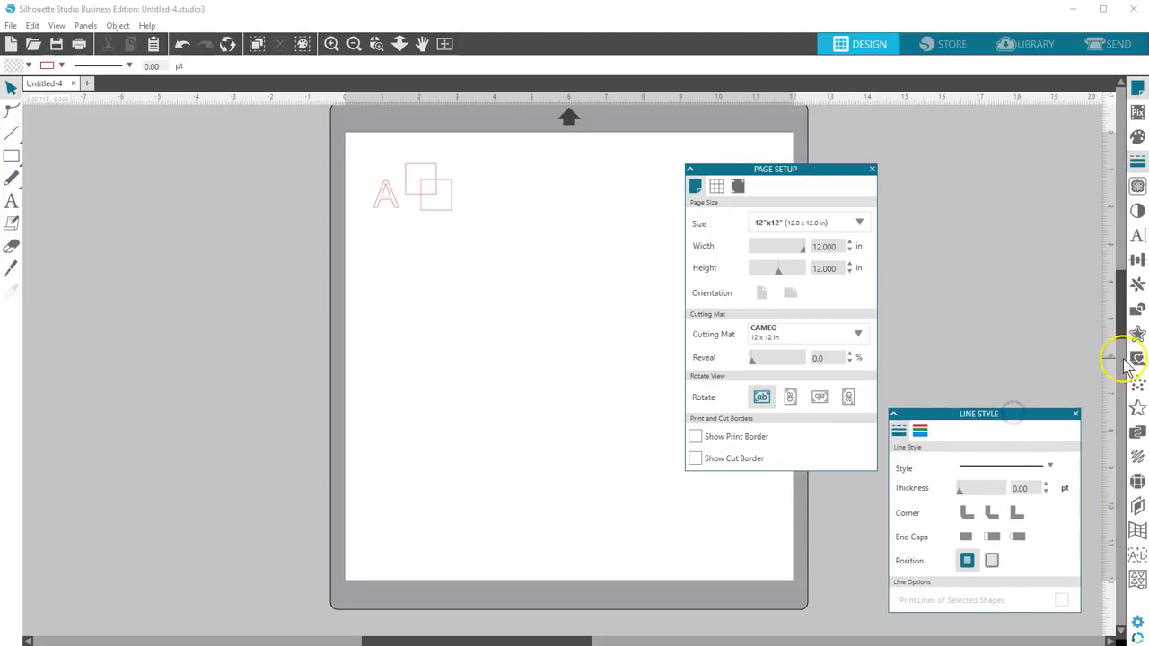
click(1136, 359)
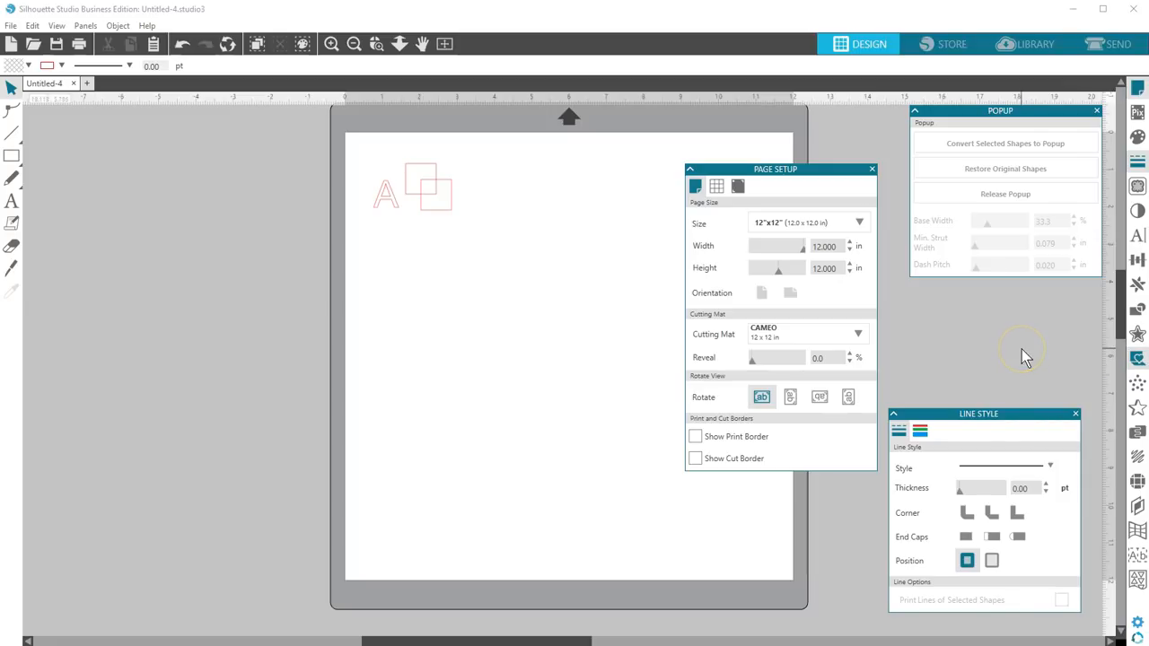
mouse_move(1027, 357)
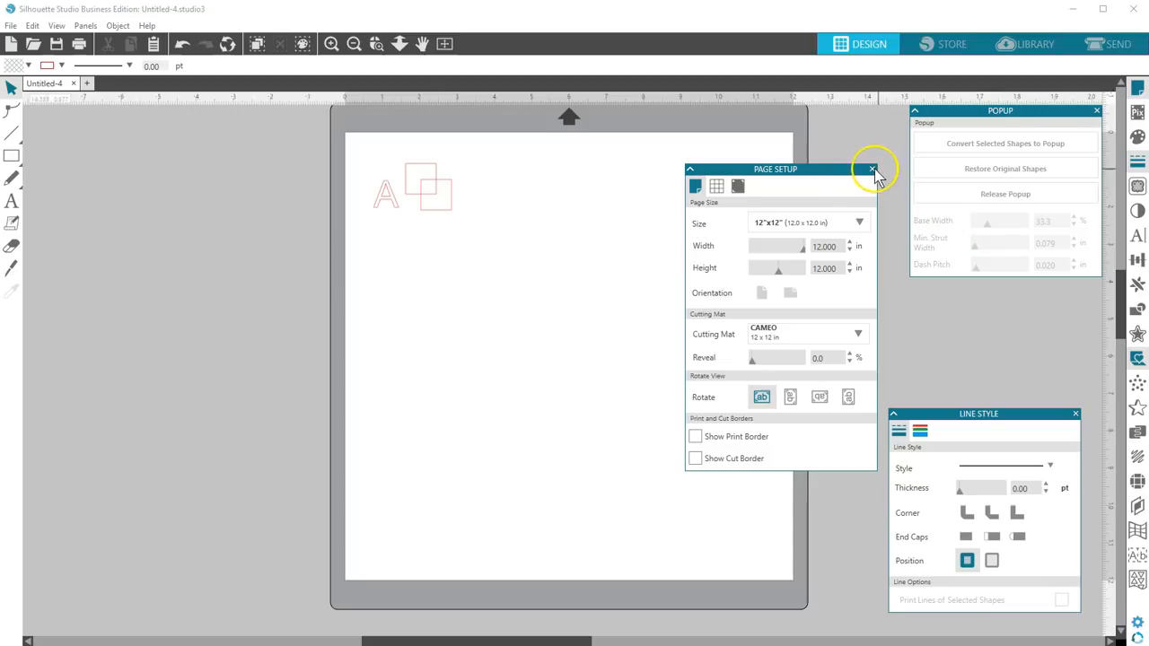
click(1138, 212)
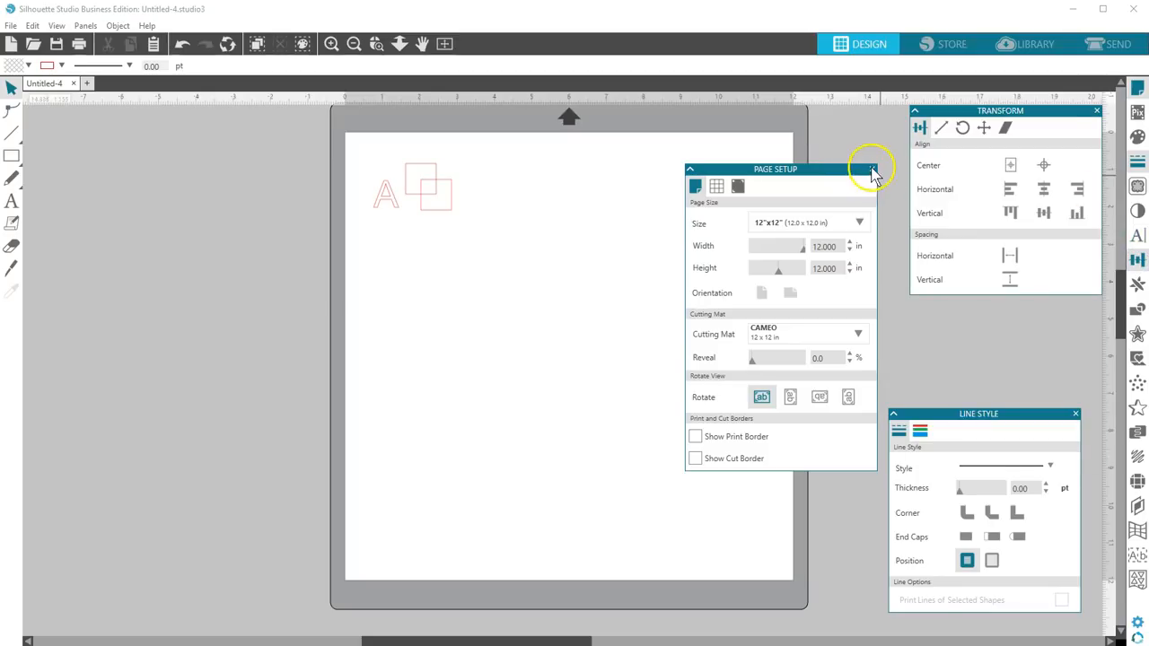
click(871, 168)
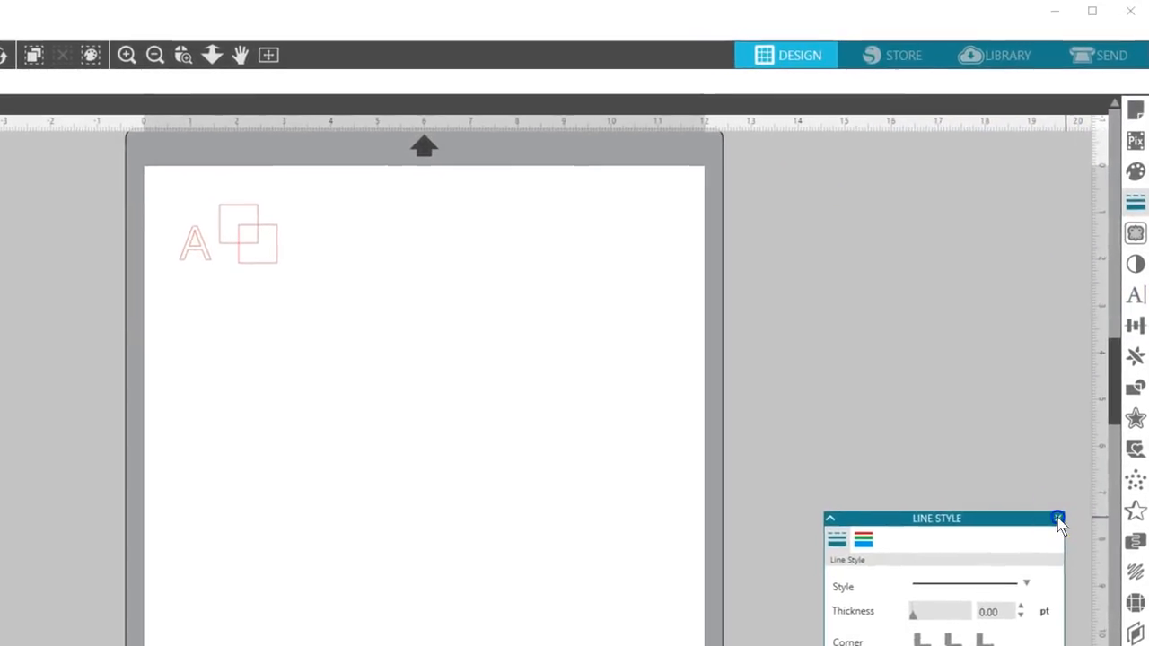
Dismiss Line Style and browse the Fill panel's Color, Gradient and Pattern choices before closing it.
click(1057, 519)
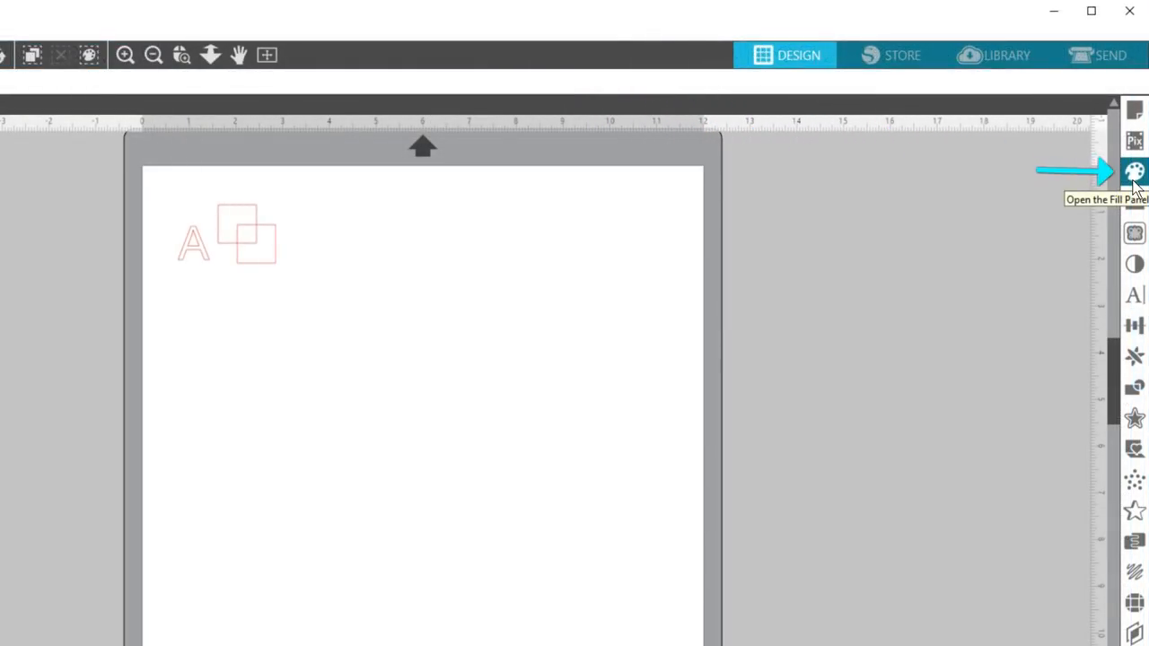
click(1135, 173)
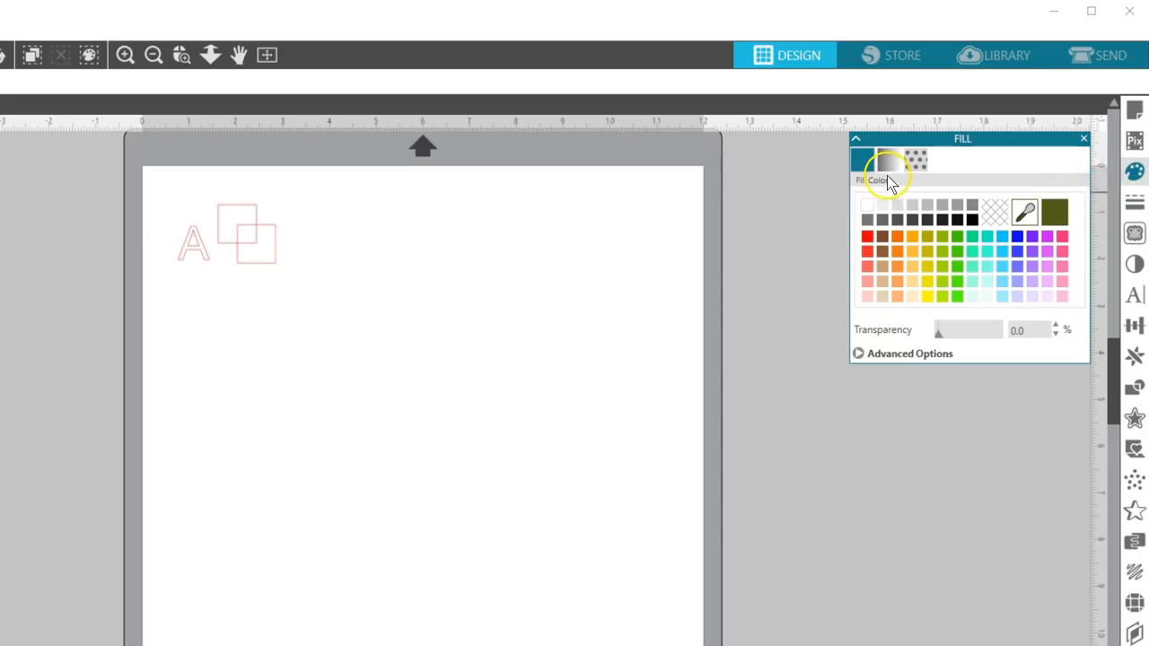
click(917, 161)
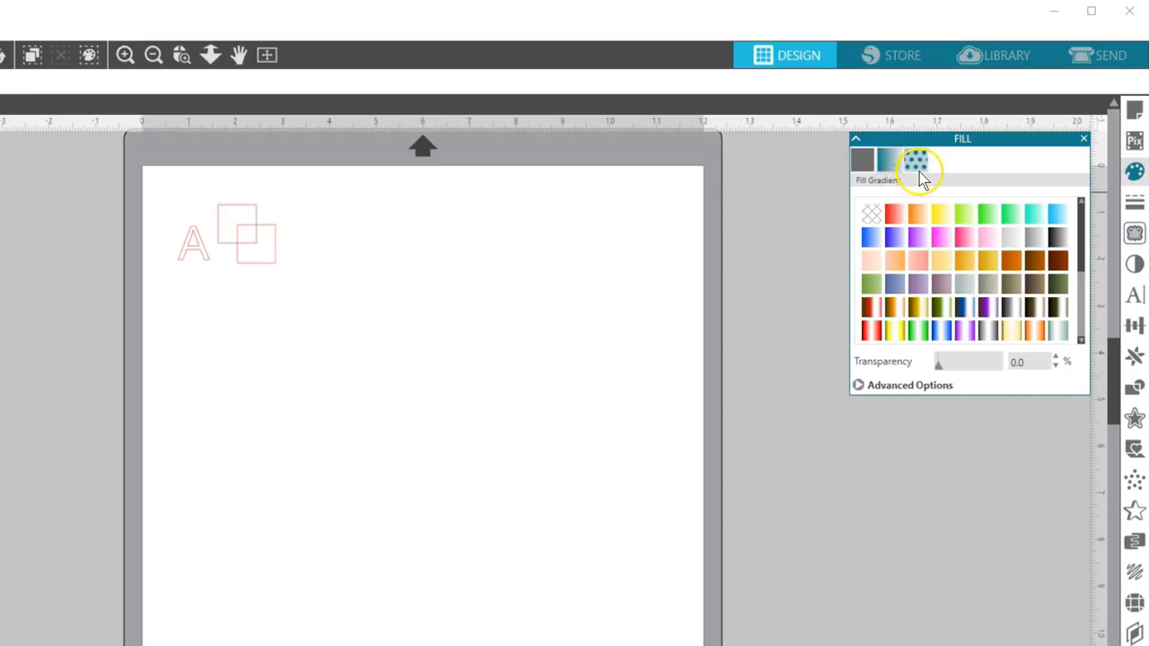
click(915, 160)
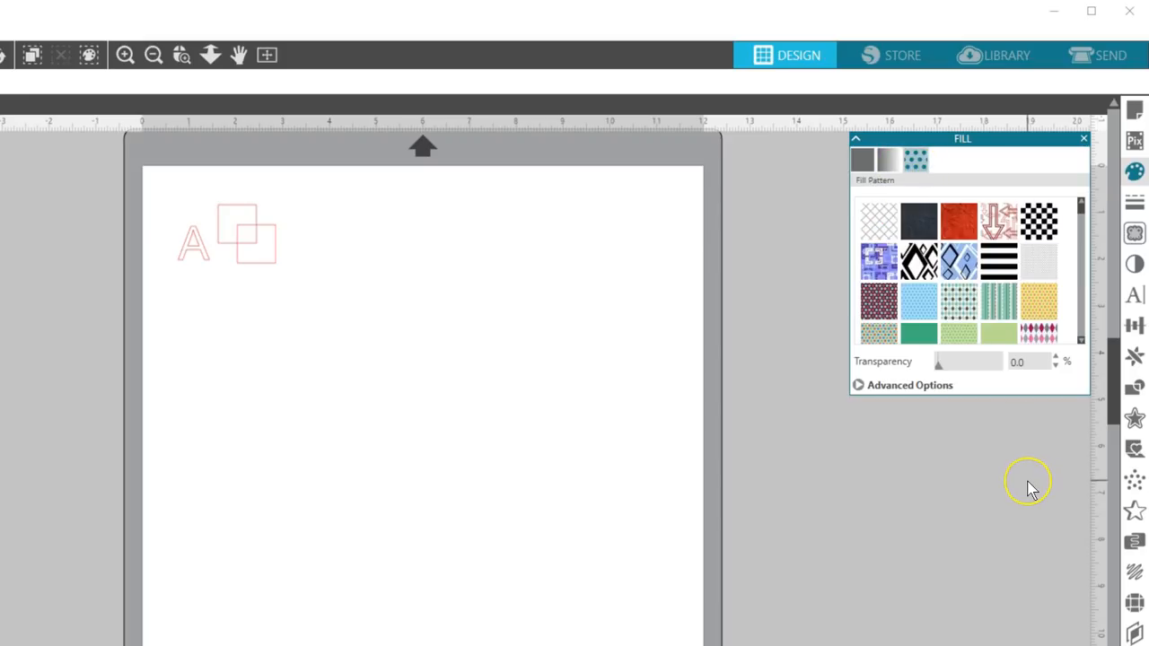
click(1084, 138)
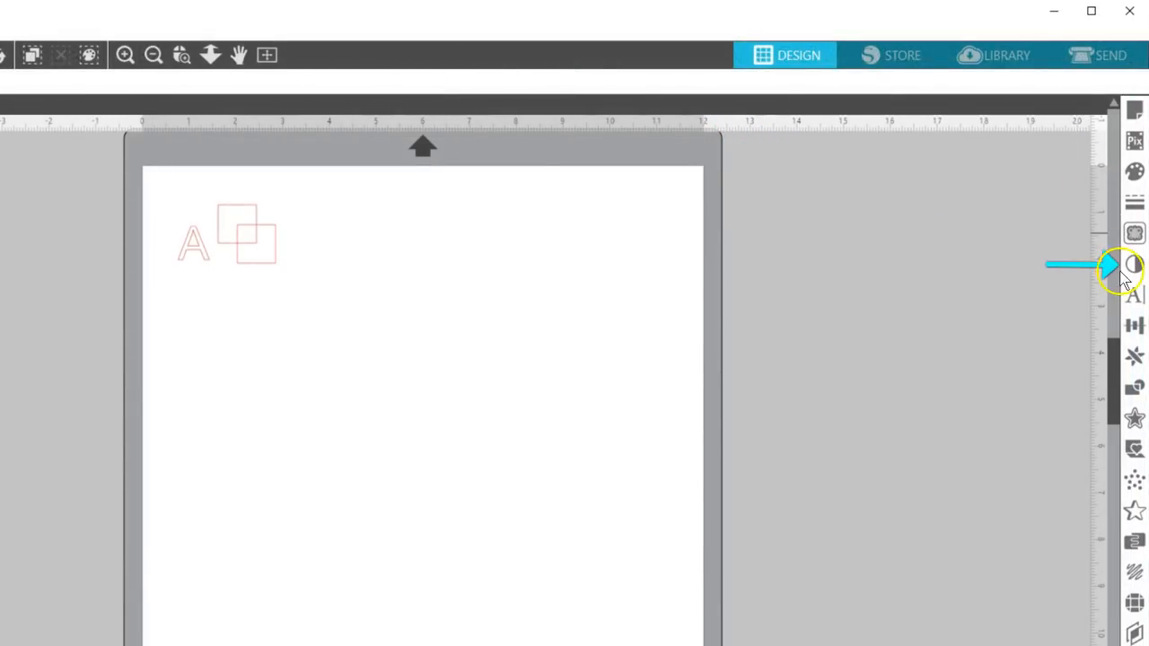
click(1134, 262)
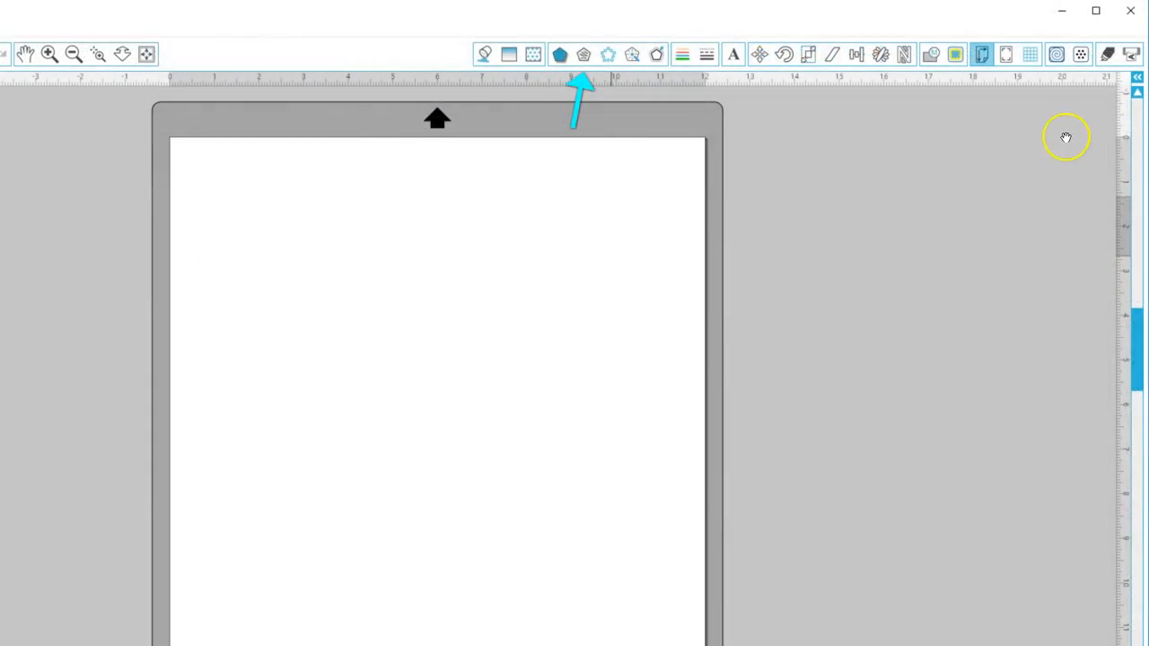
mouse_move(1086, 145)
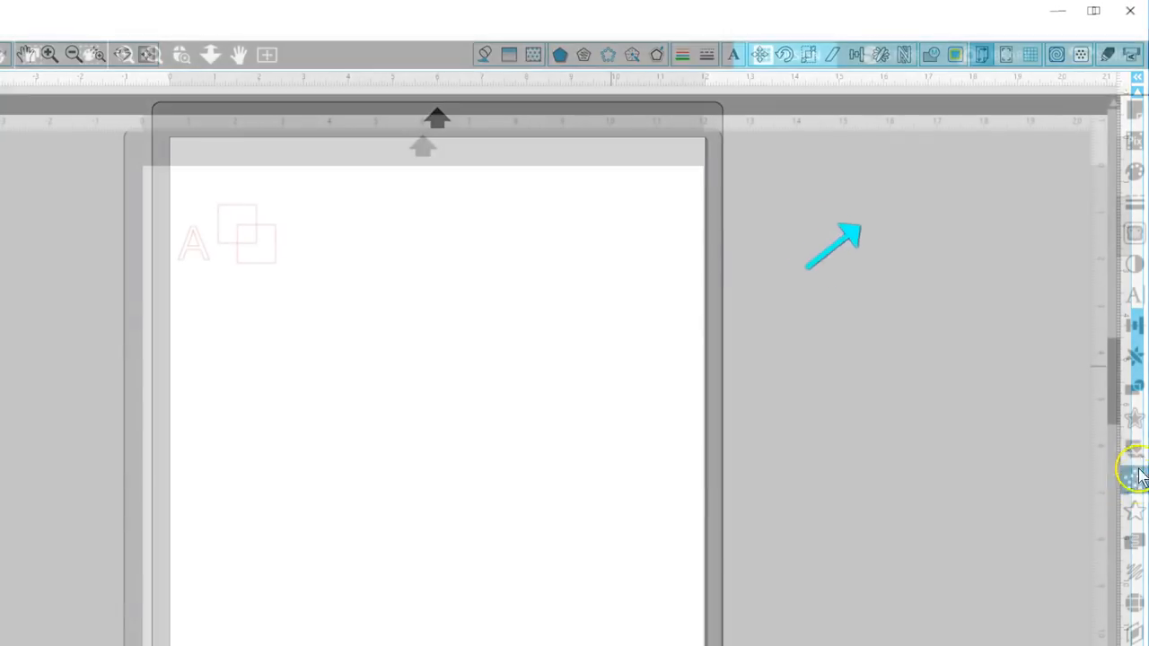
mouse_move(1134, 420)
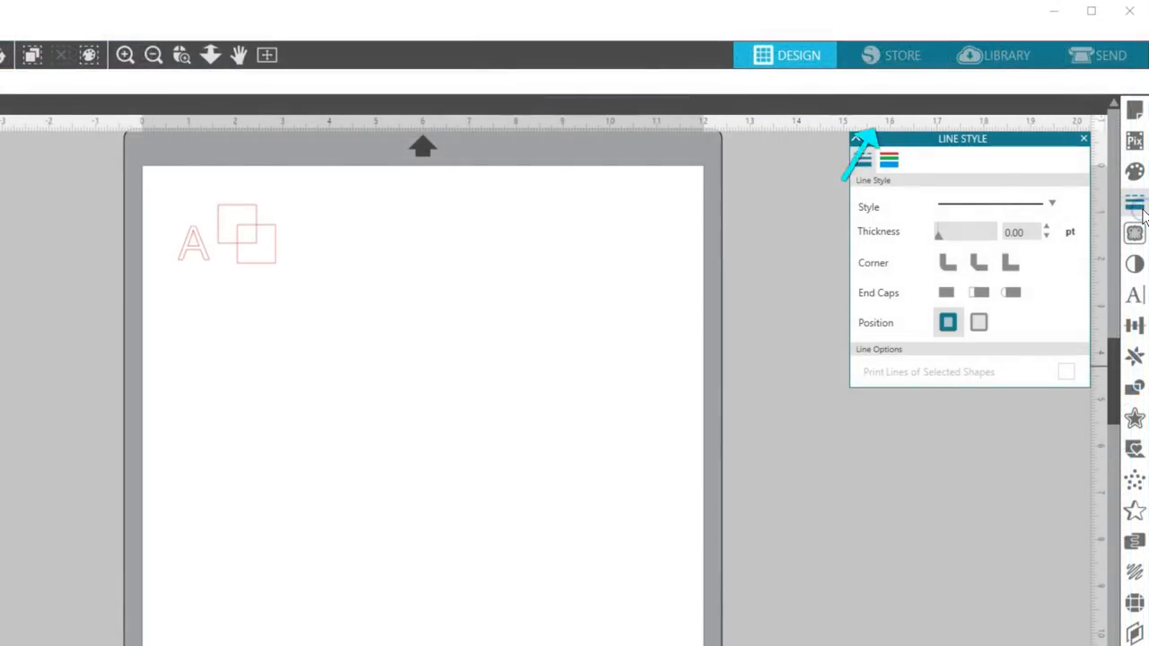
mouse_move(1135, 201)
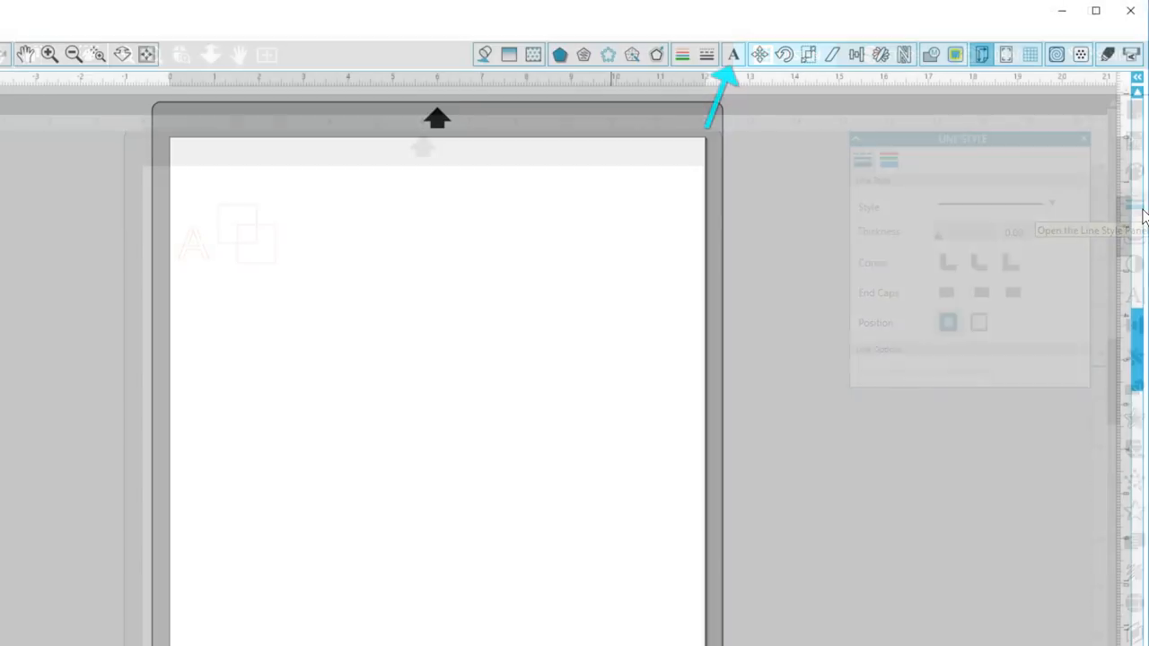
click(1081, 138)
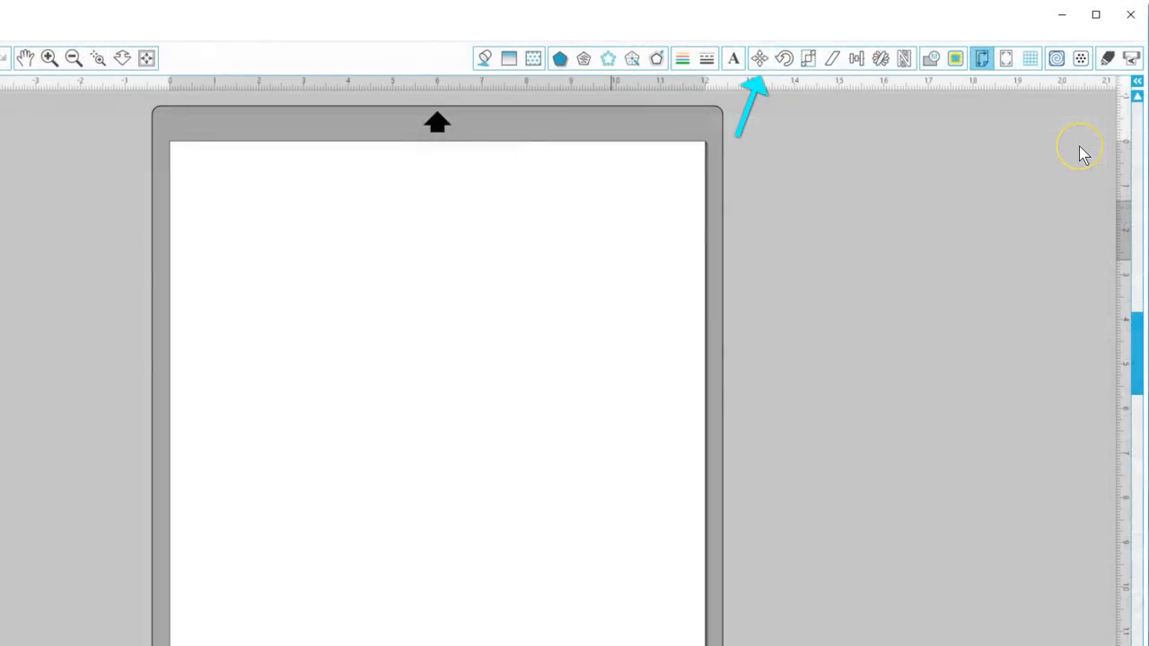
mouse_move(1085, 153)
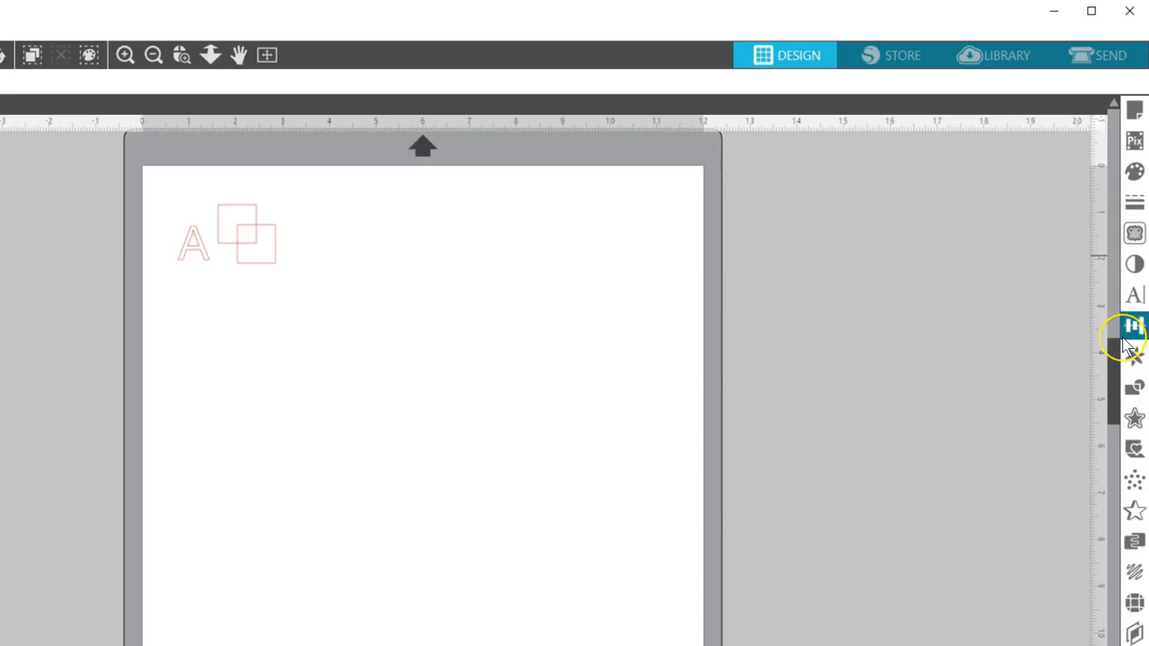
Browse the Transform panel's Scale, Rotate and Shear options, then select the A and squares design.
click(1135, 327)
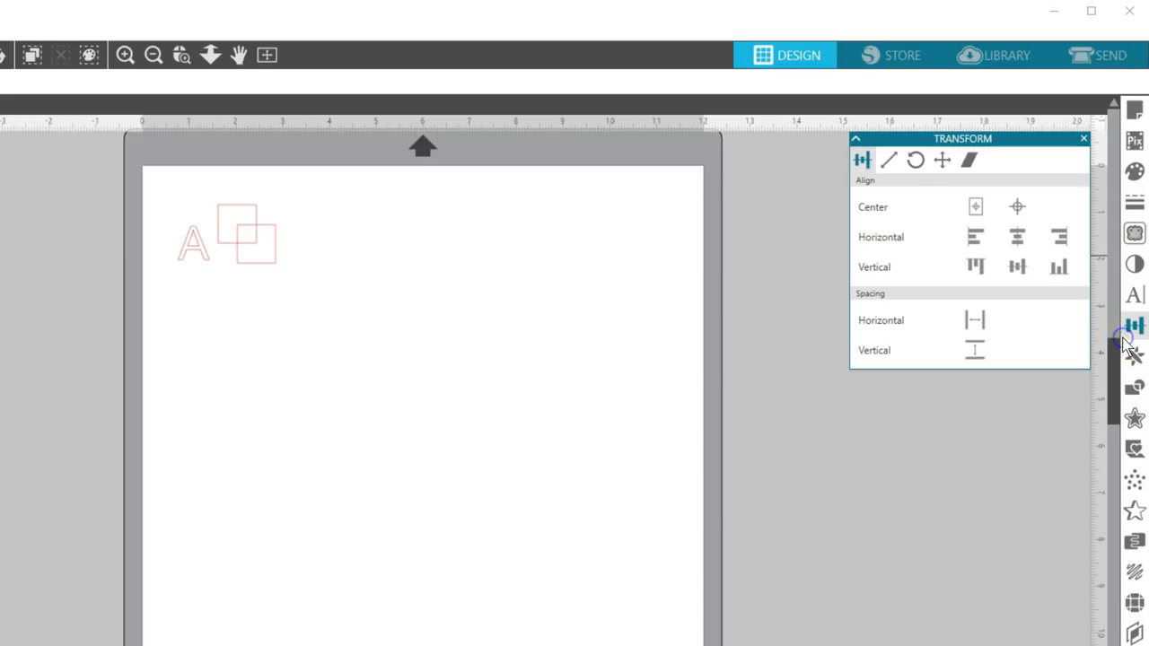
mouse_move(1073, 341)
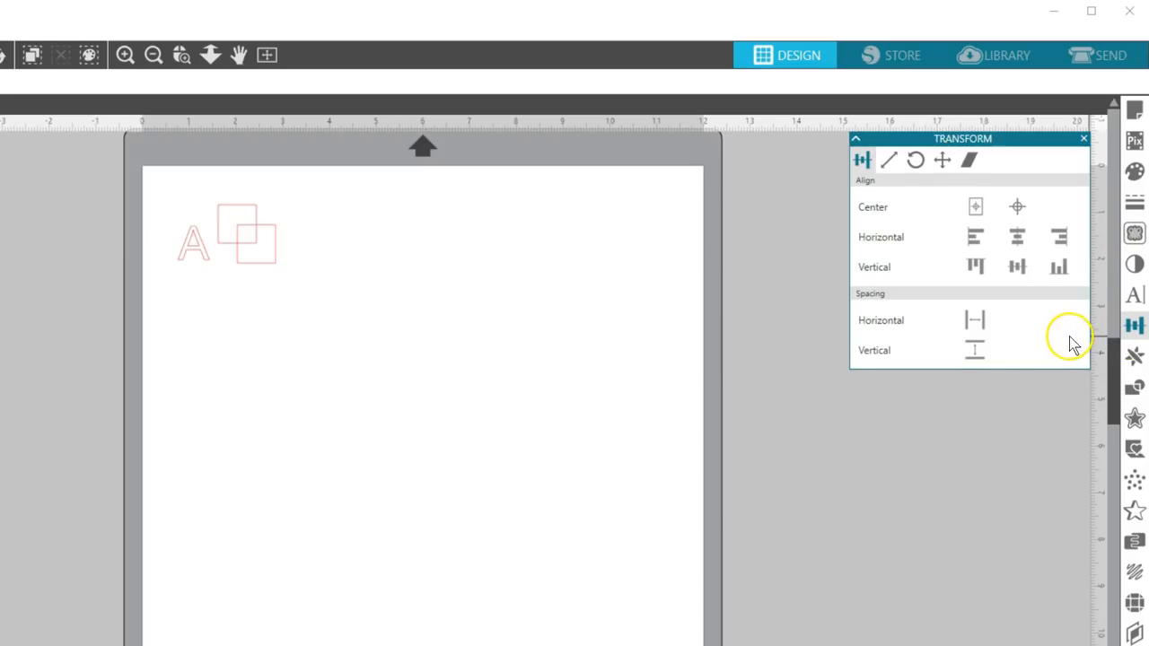
mouse_move(888, 161)
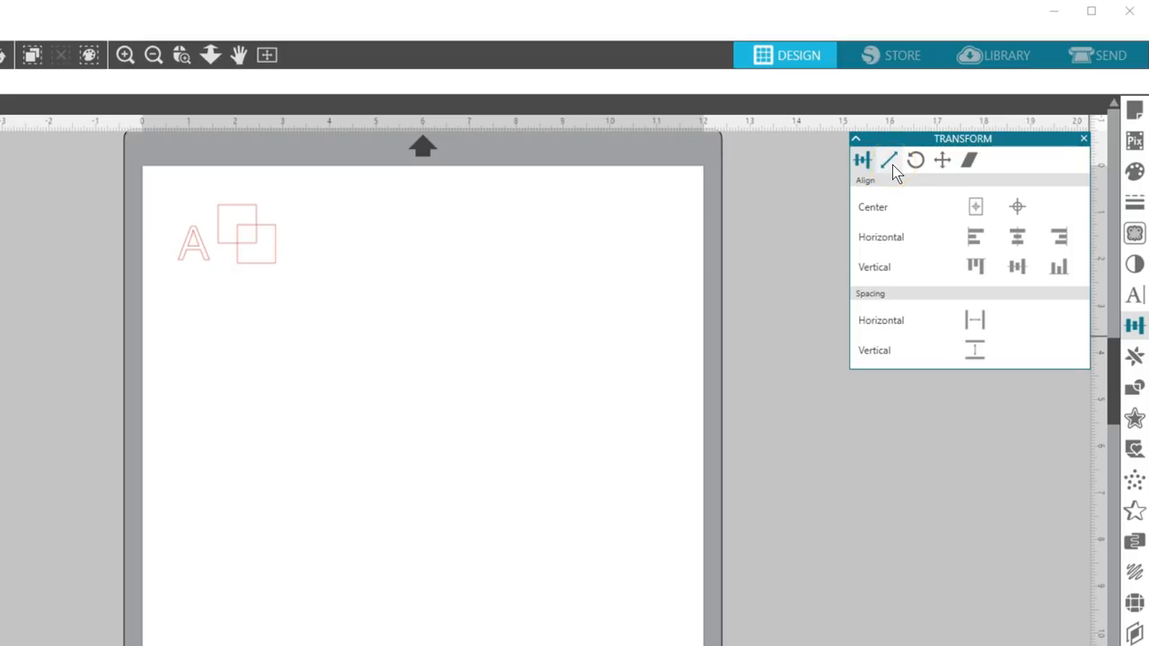
click(890, 159)
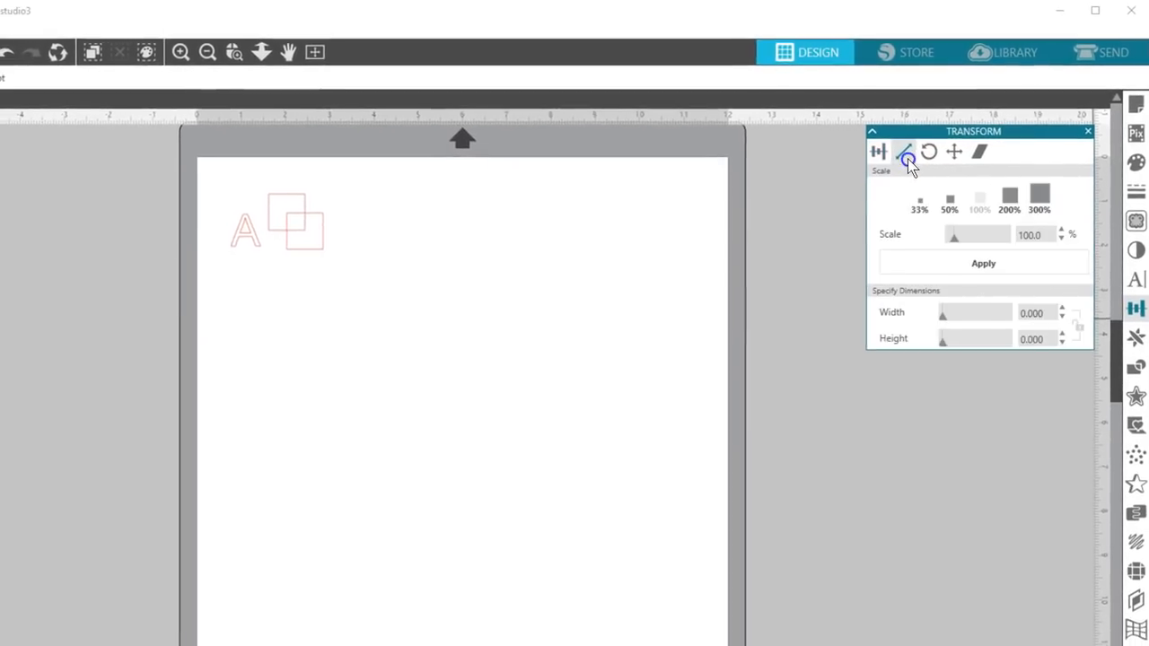
click(929, 151)
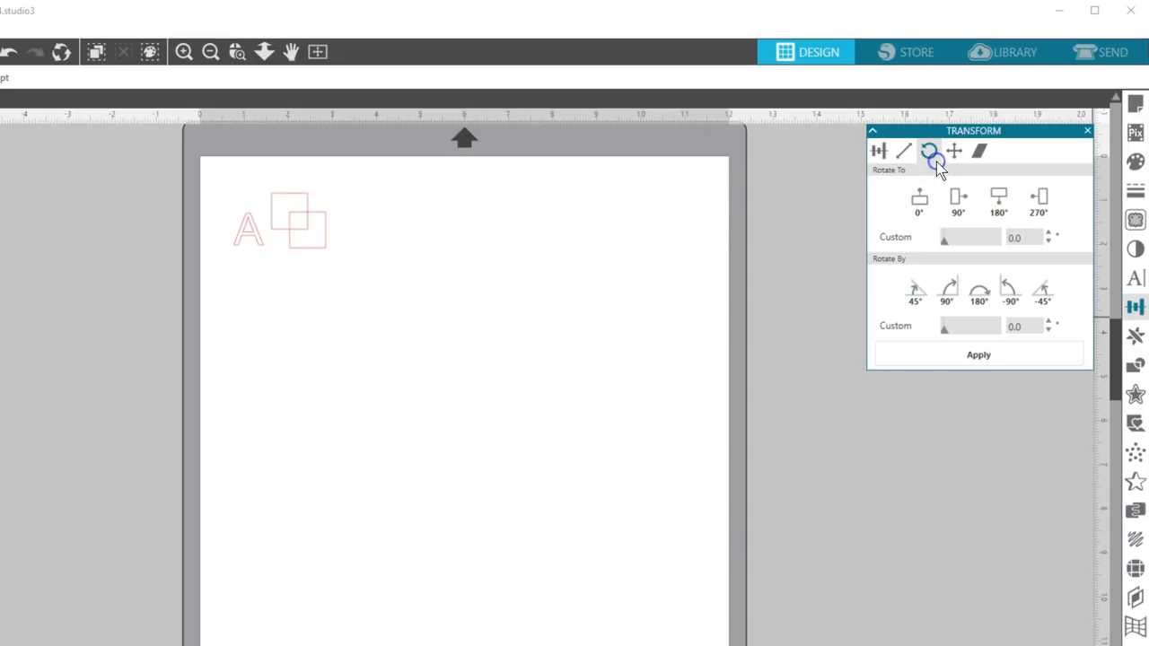
click(980, 151)
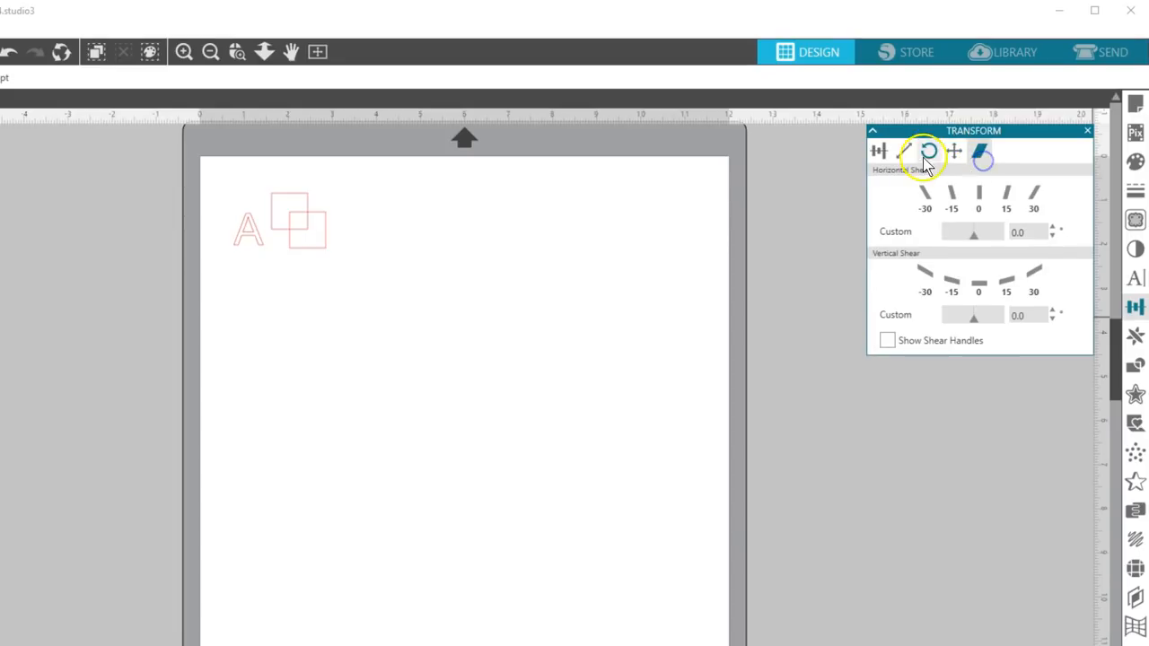
click(929, 150)
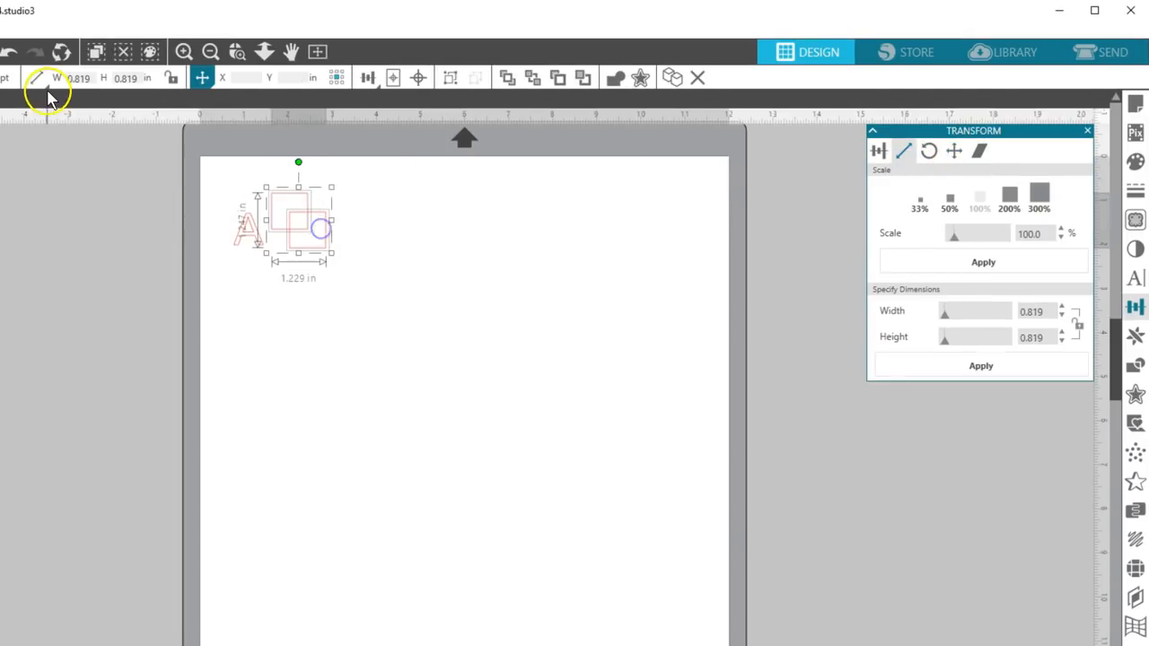
click(367, 78)
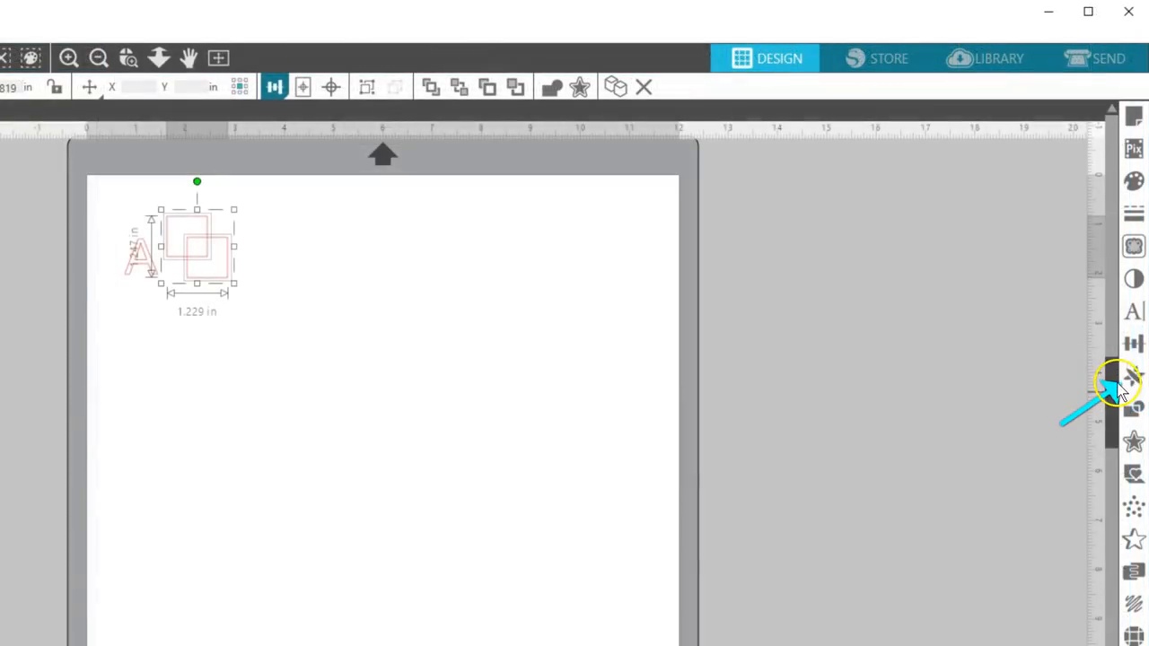
Show the Replicate options, then the Nesting/Modify options for weld, subtract and intersect.
click(1133, 376)
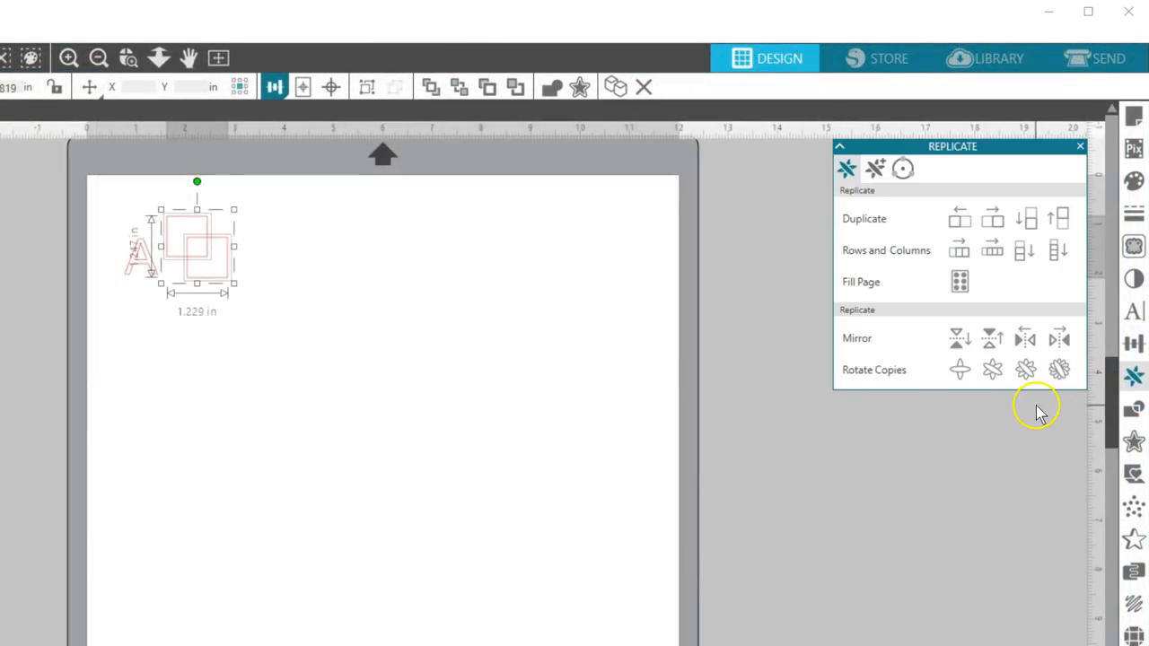
mouse_move(1037, 413)
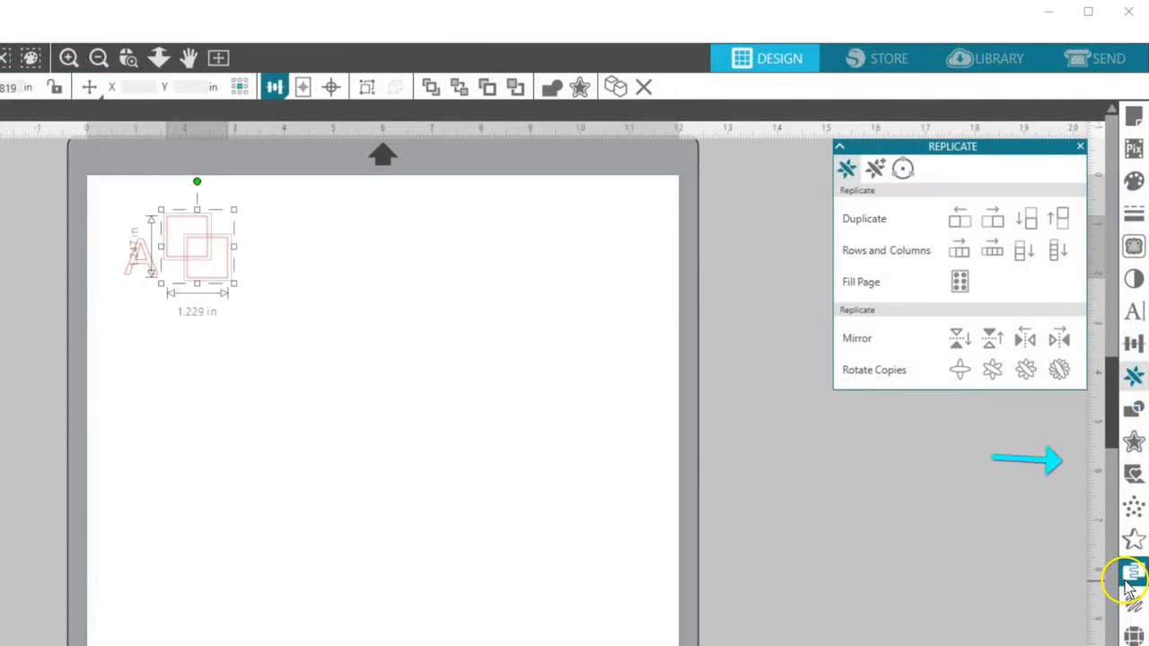
mouse_move(1129, 578)
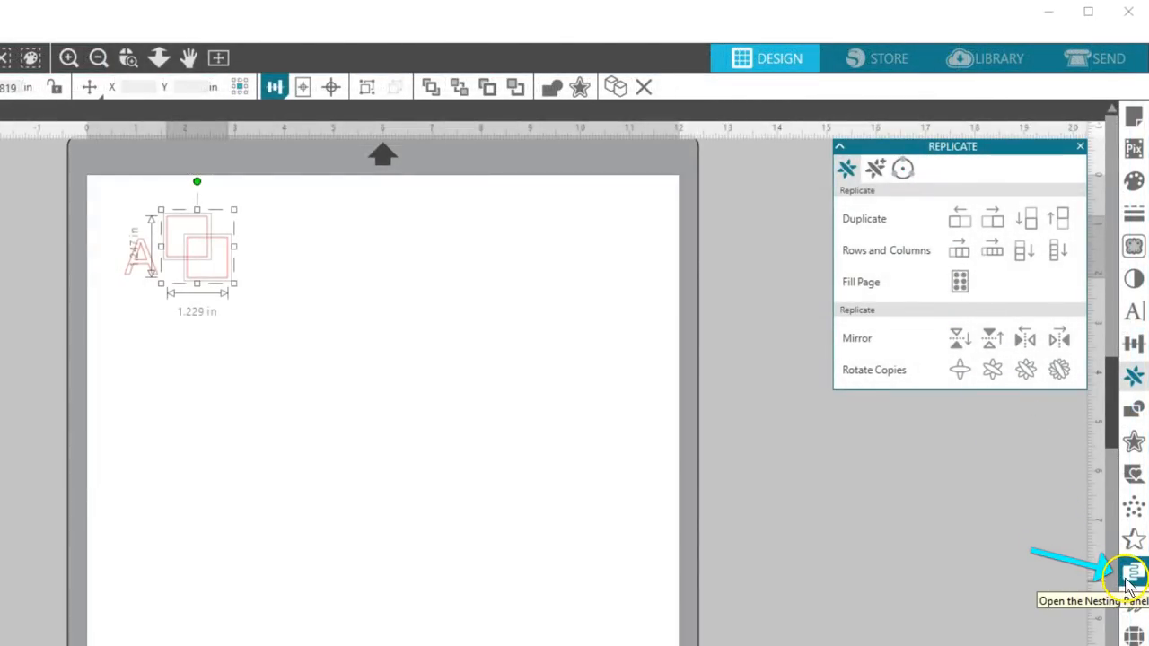
click(1133, 573)
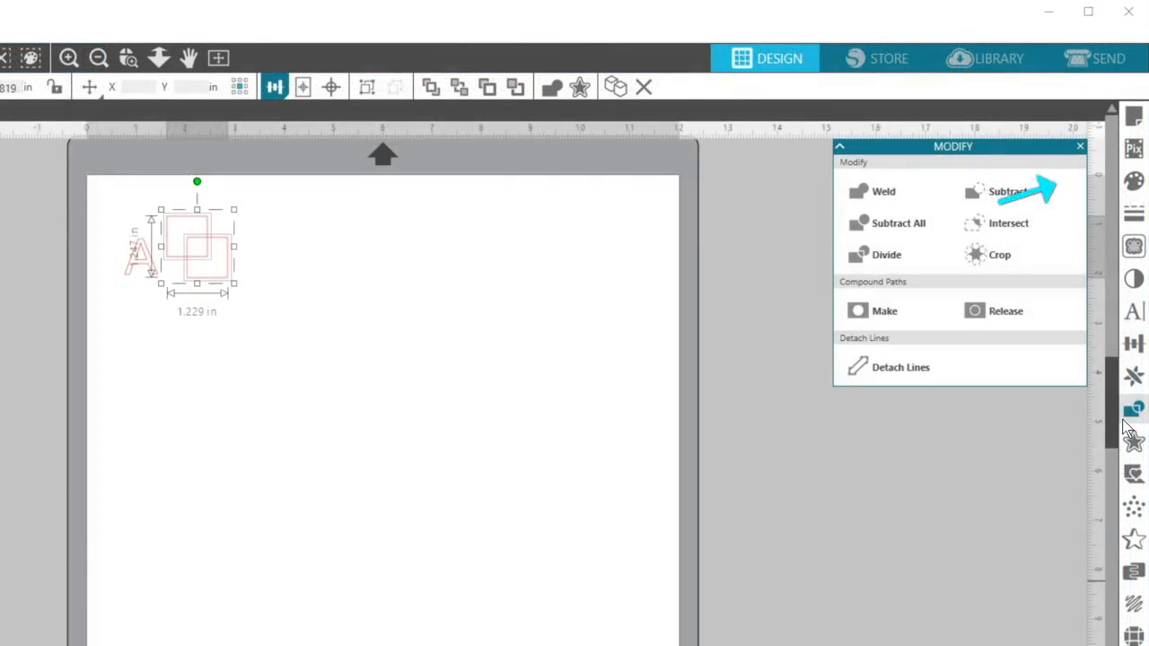
mouse_move(1131, 261)
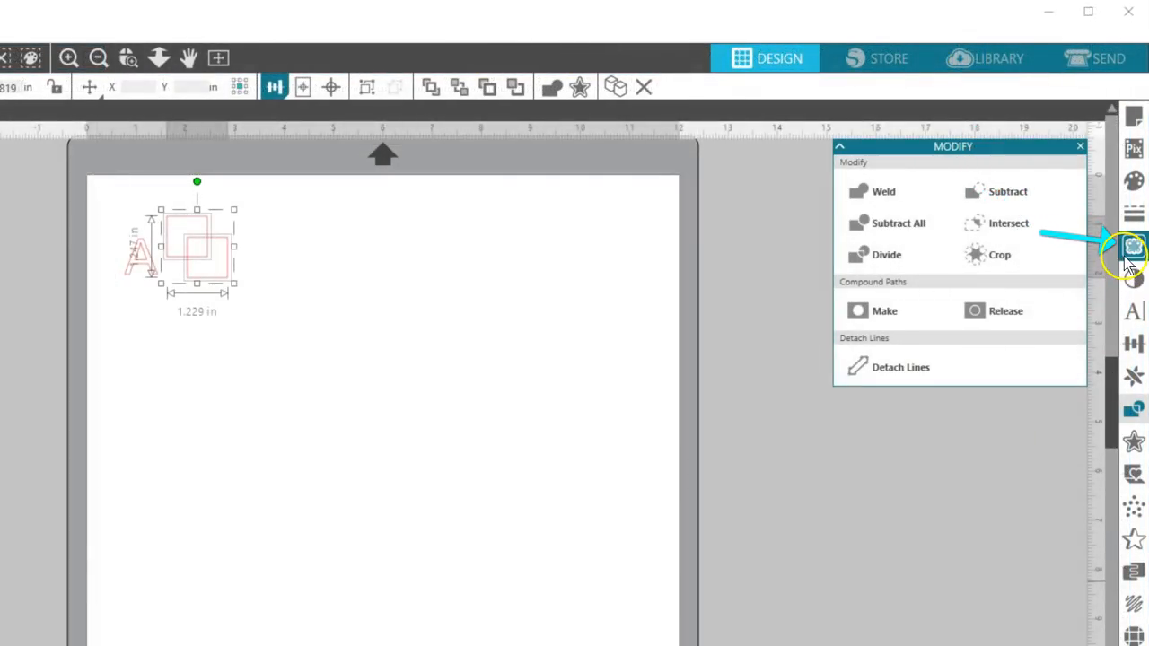
Show the Trace panel, then Page Setup's Grid and Registration Marks settings with the mark style choices.
click(1133, 248)
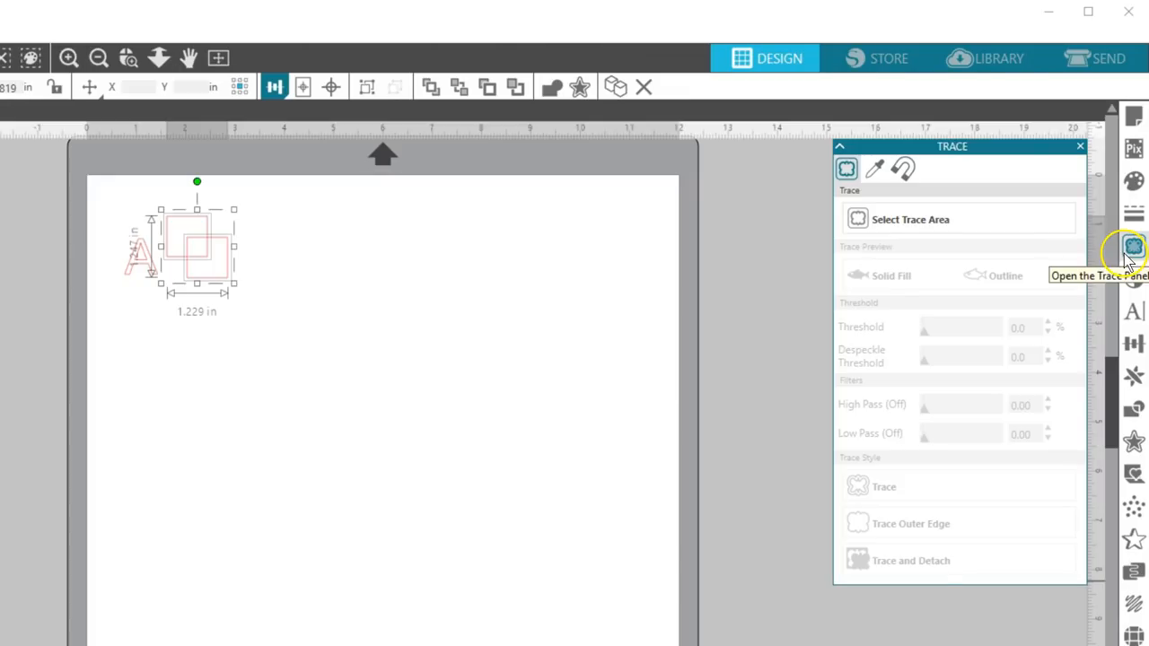
mouse_move(1130, 249)
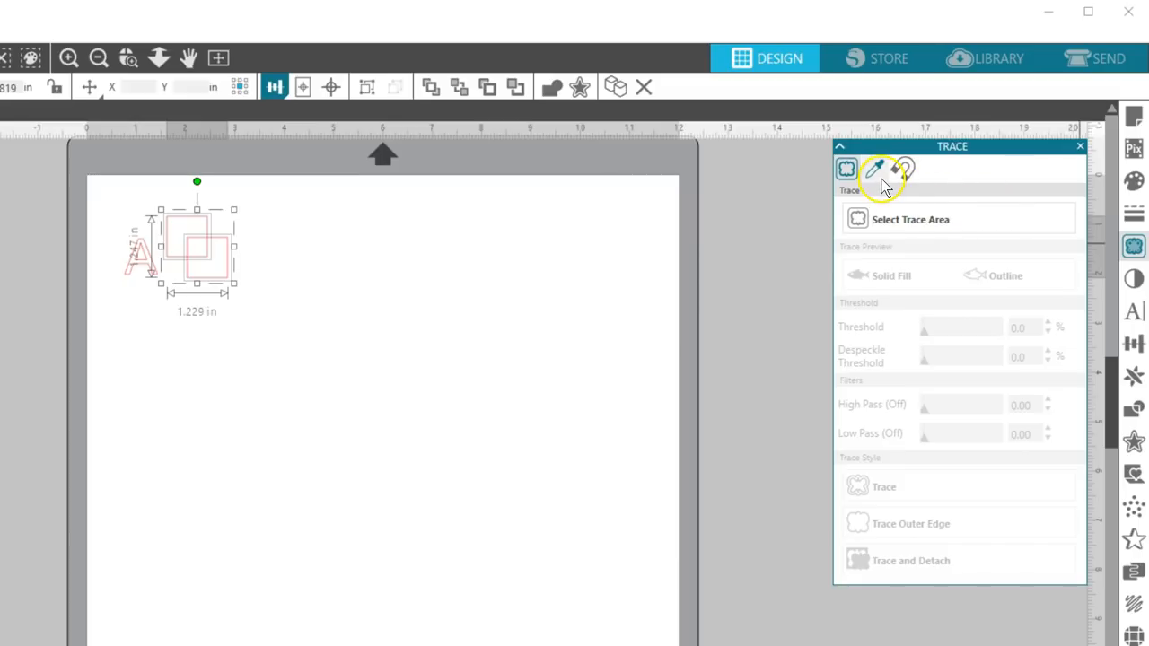
mouse_move(883, 189)
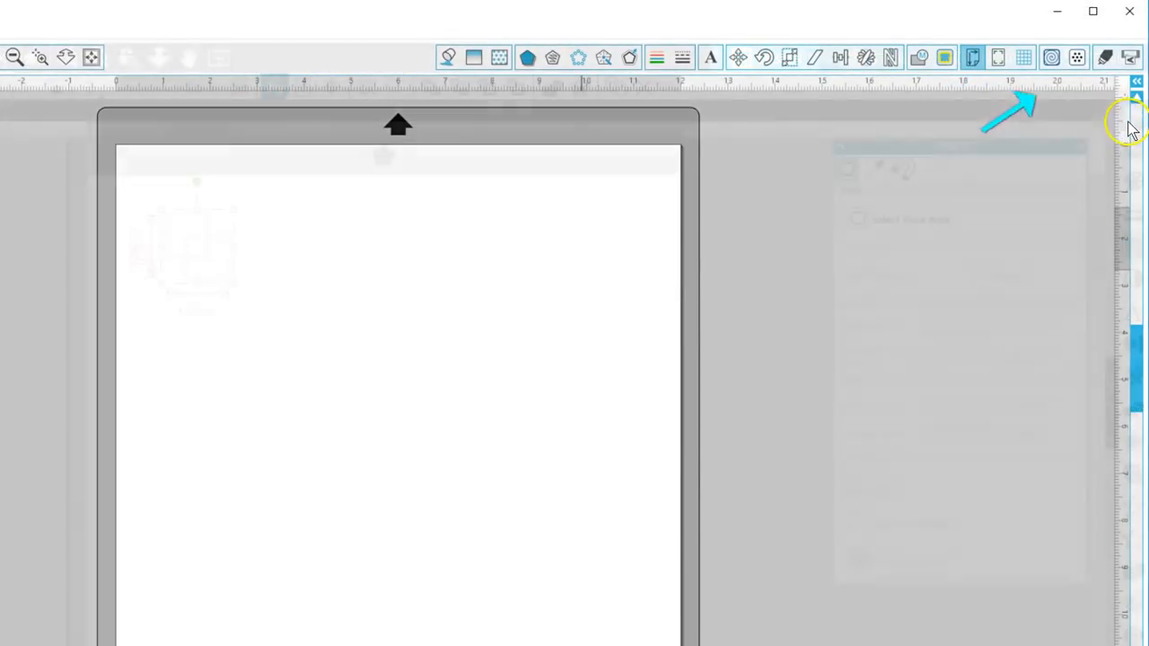
click(1133, 119)
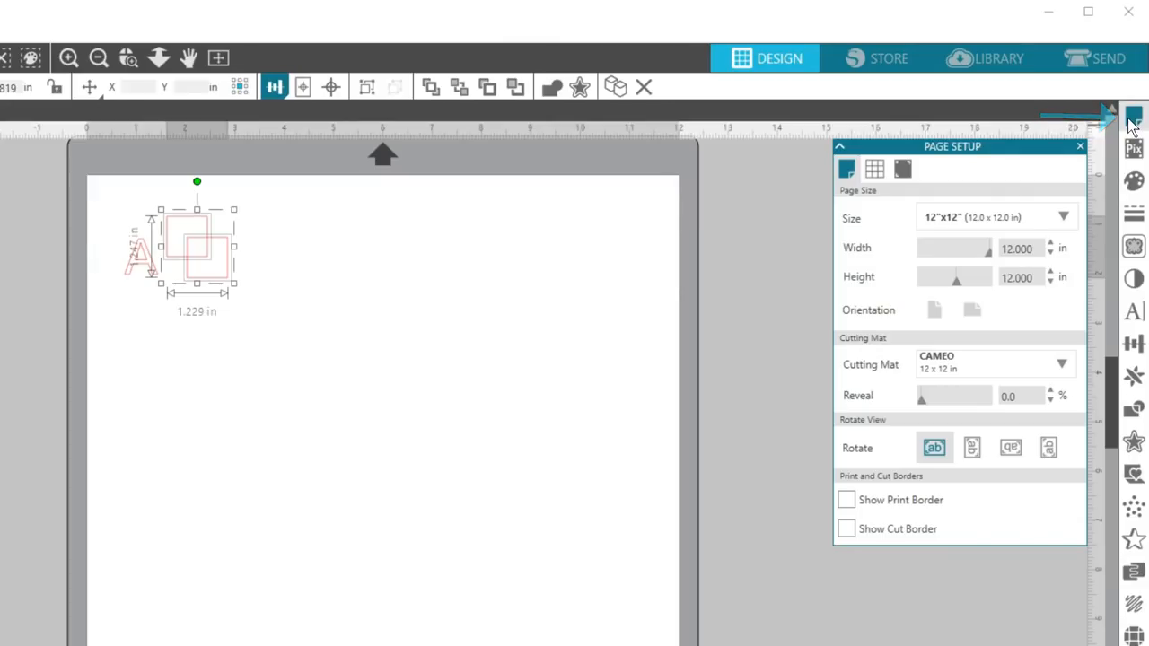
mouse_move(1116, 125)
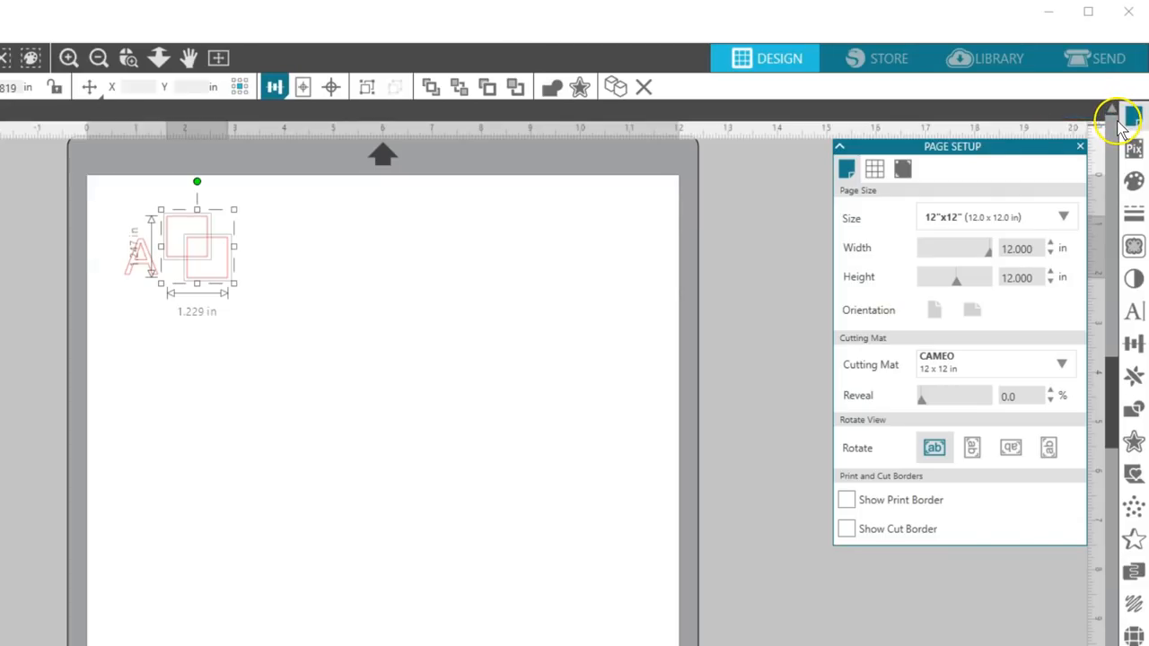
click(874, 169)
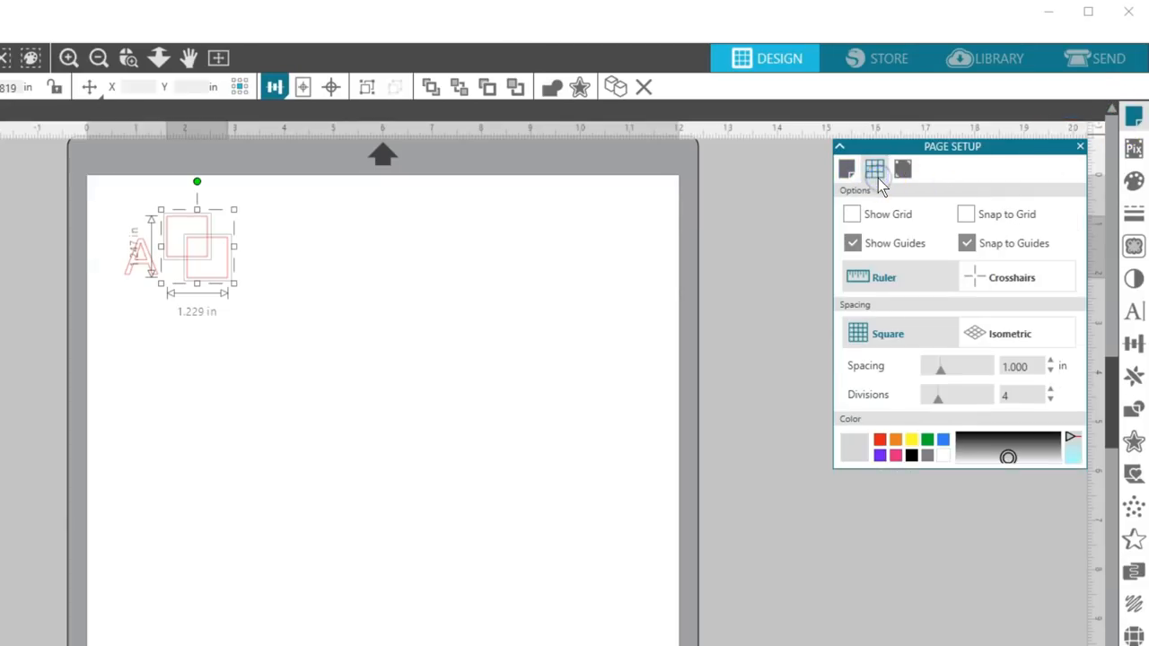
click(901, 169)
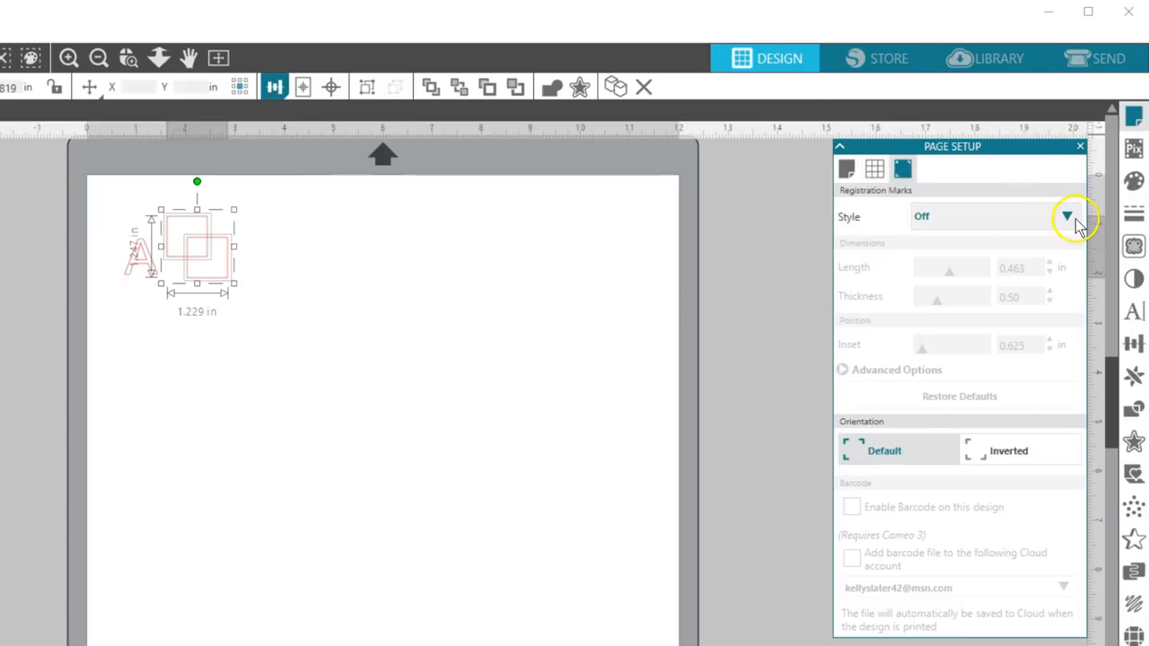
click(1066, 215)
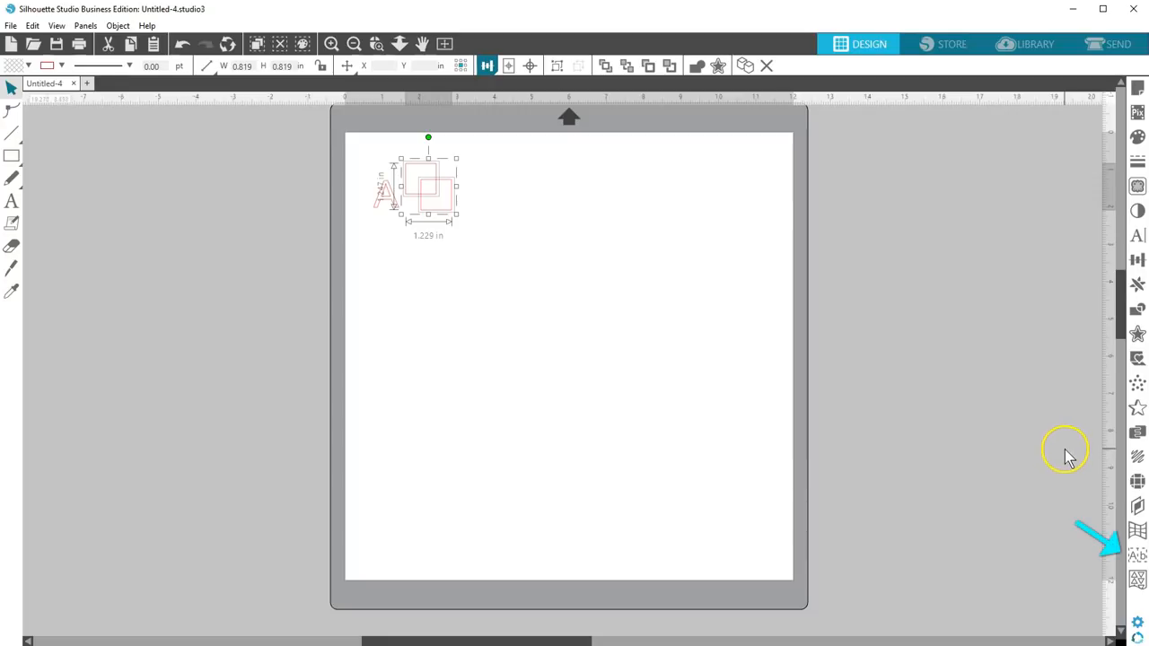
mouse_move(1113, 560)
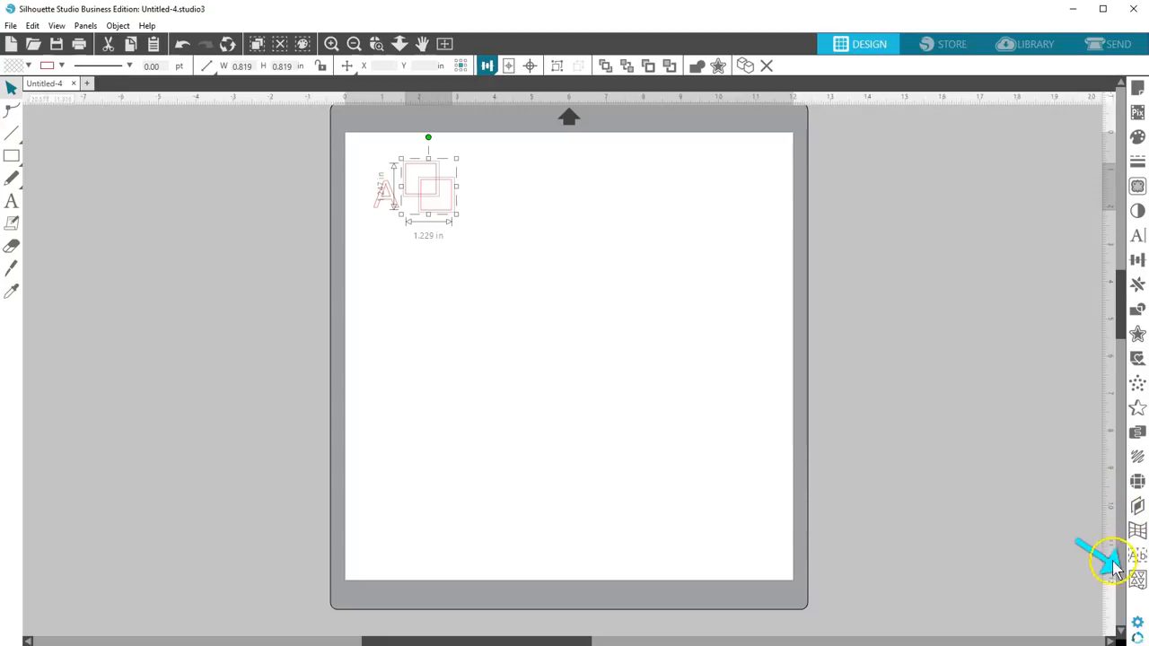
mouse_move(1120, 588)
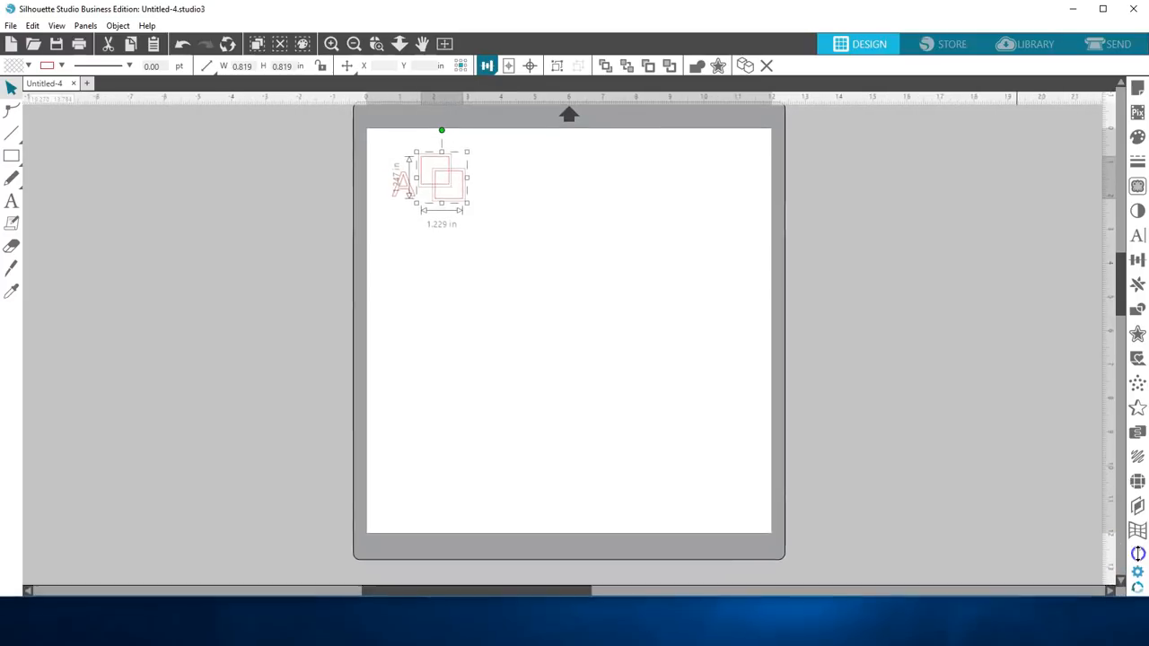
click(1138, 500)
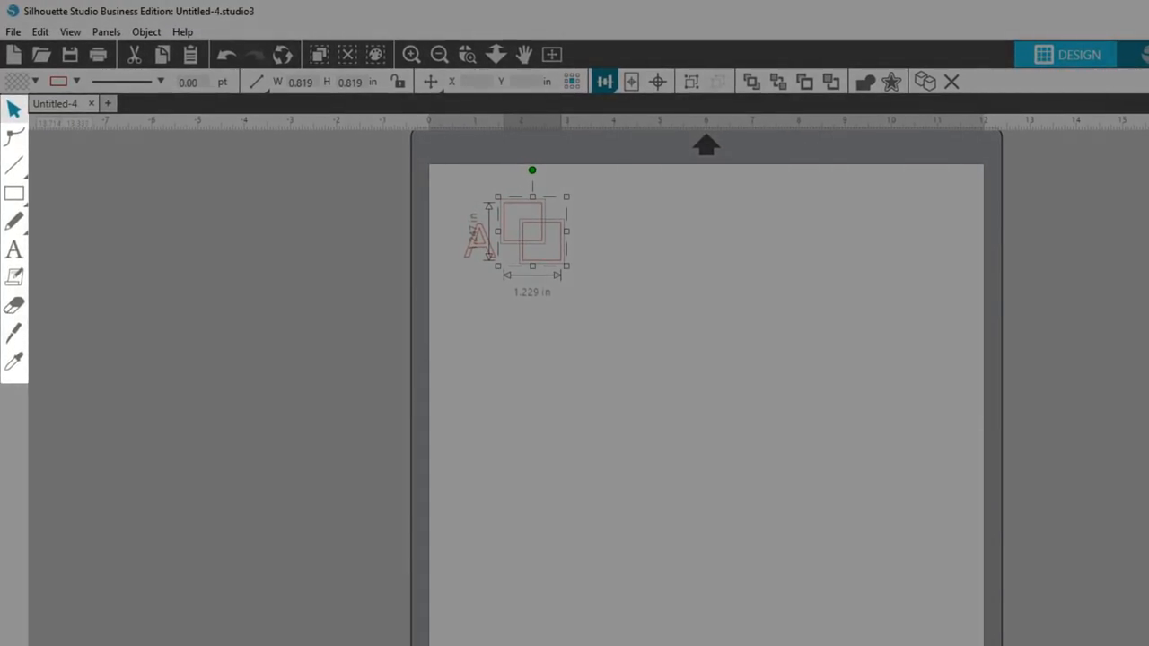
mouse_move(36, 160)
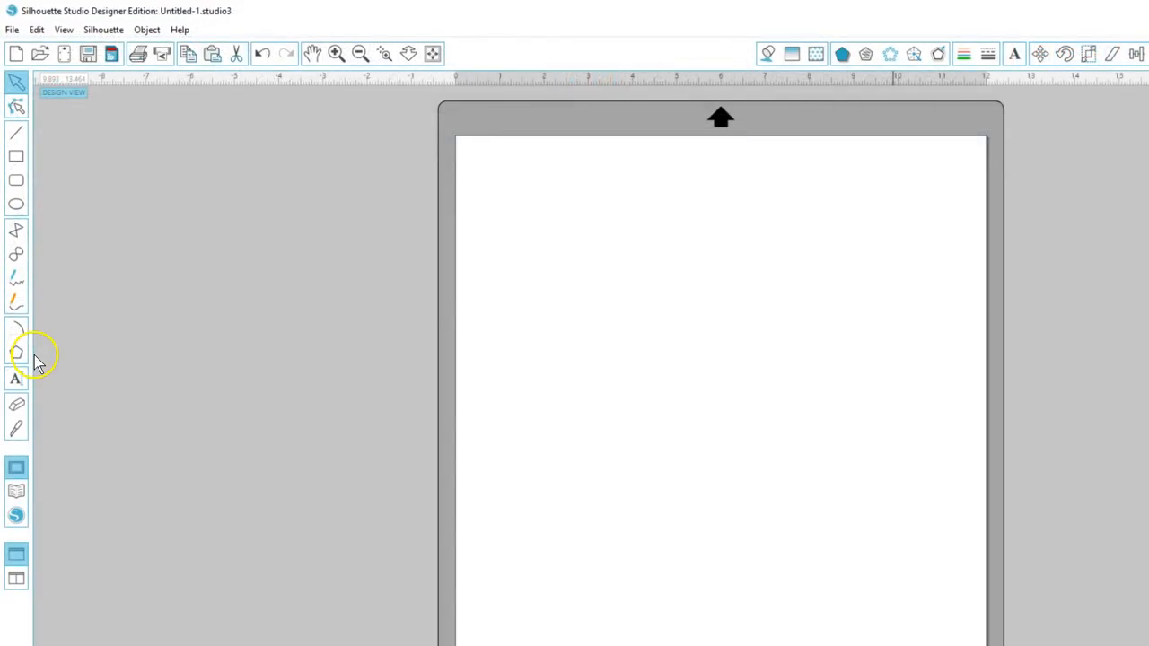
mouse_move(39, 359)
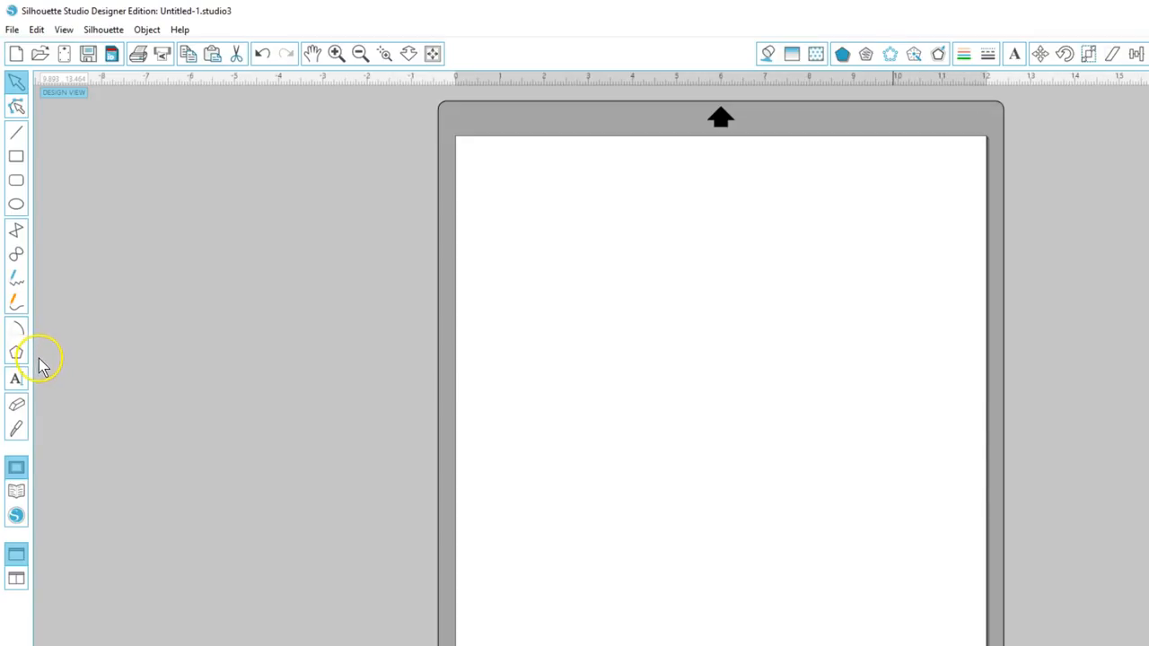
mouse_move(40, 386)
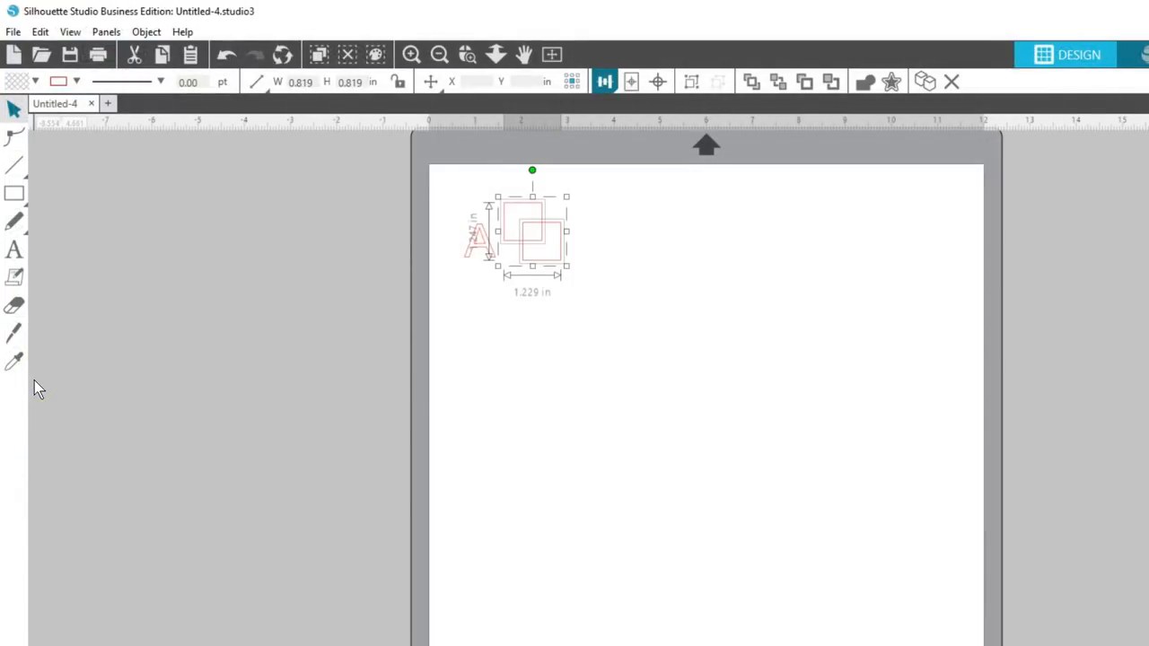
mouse_move(33, 183)
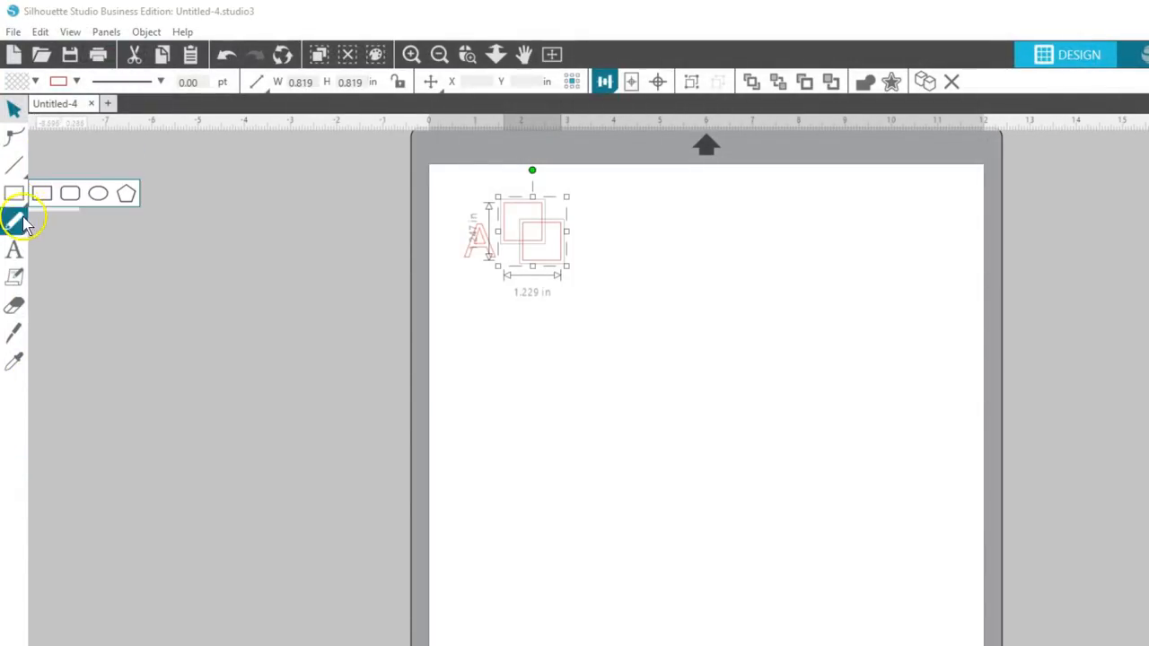
Browse the freehand drawing, eraser and knife tools, ending on the Edit Points tool.
click(14, 222)
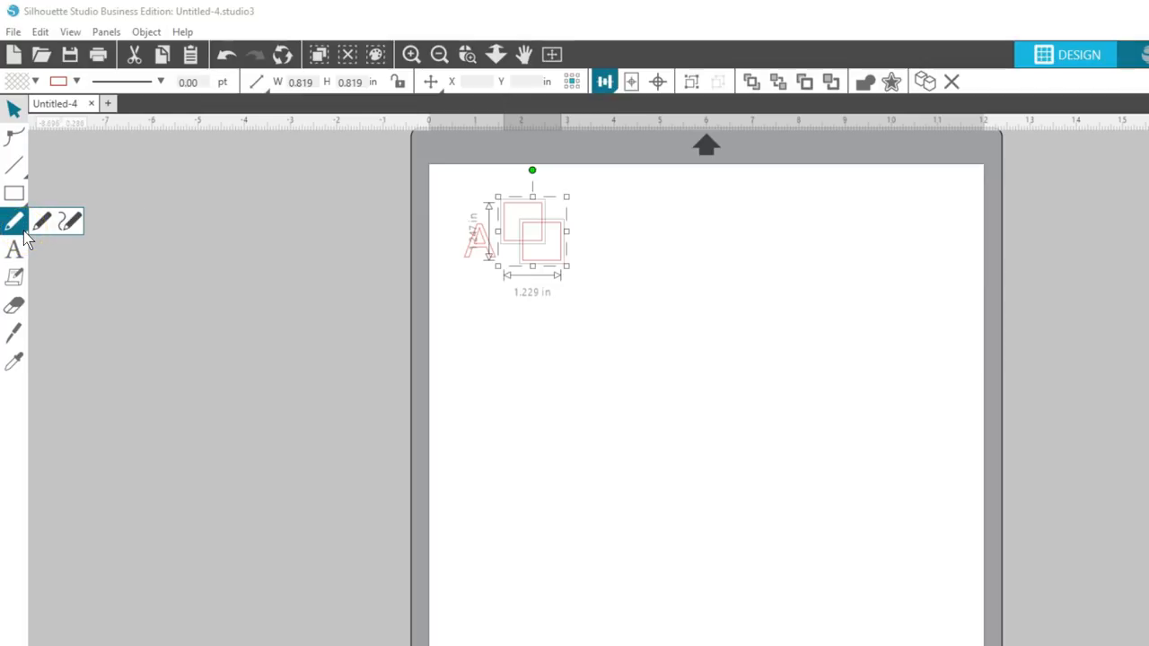
mouse_move(15, 332)
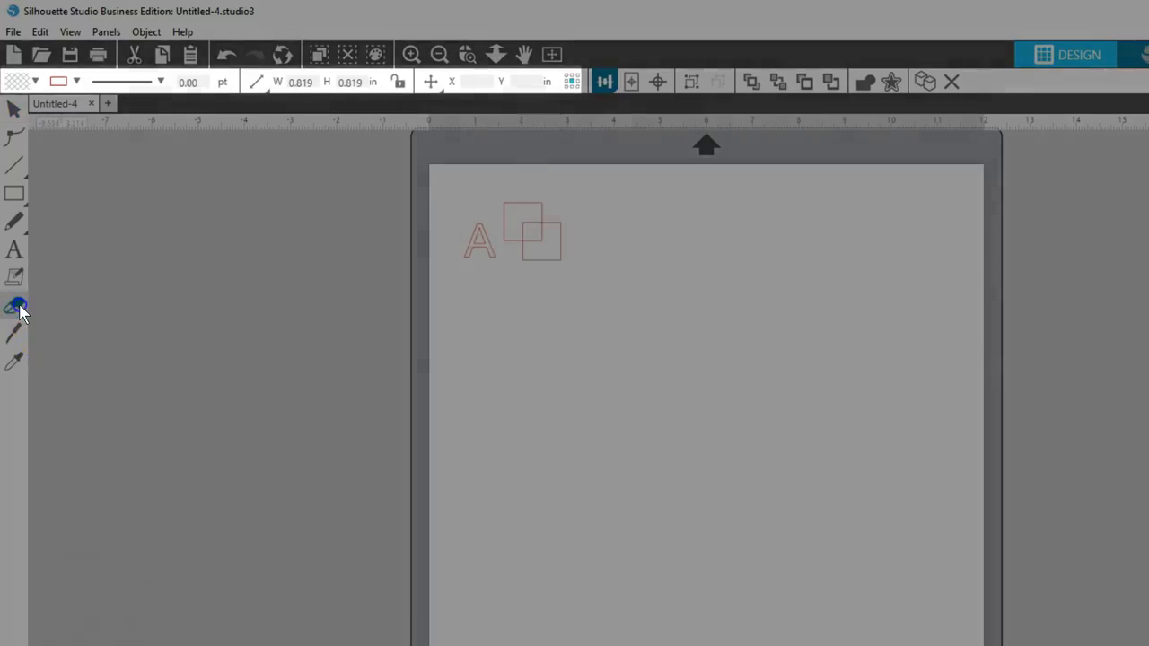
click(14, 334)
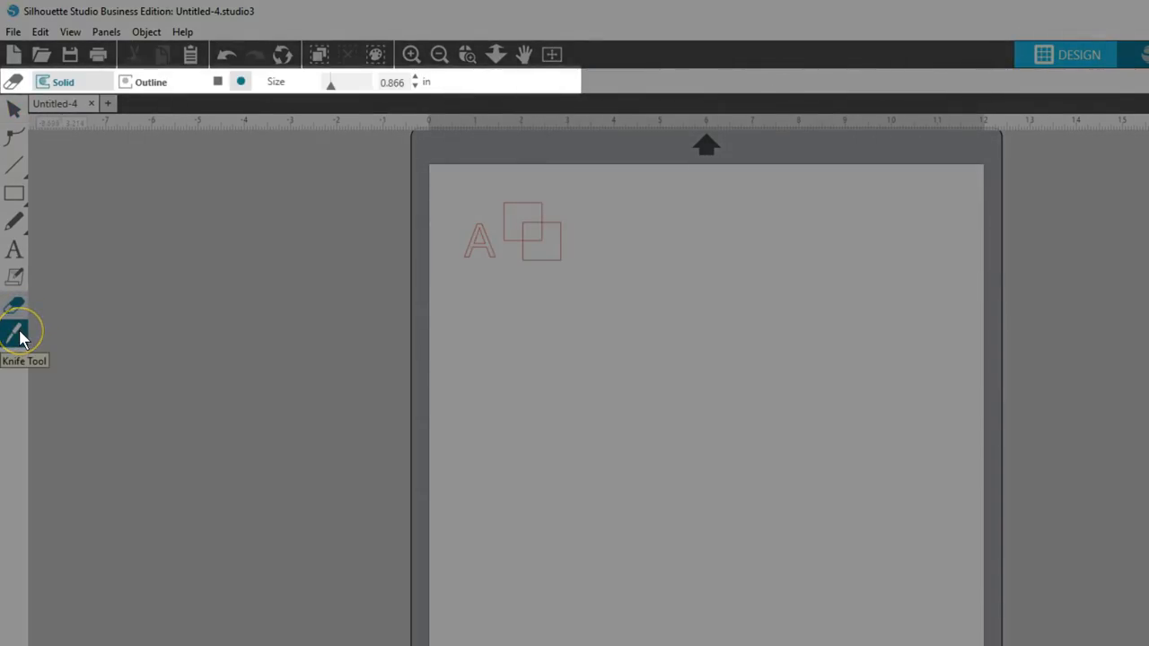
click(15, 332)
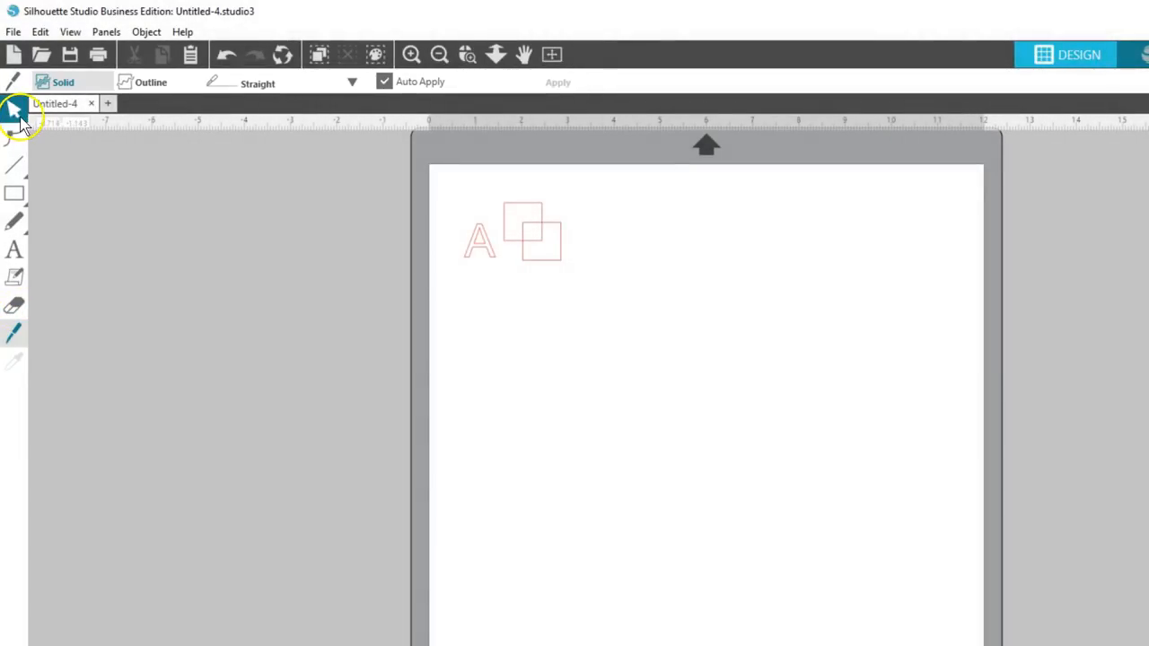
click(14, 140)
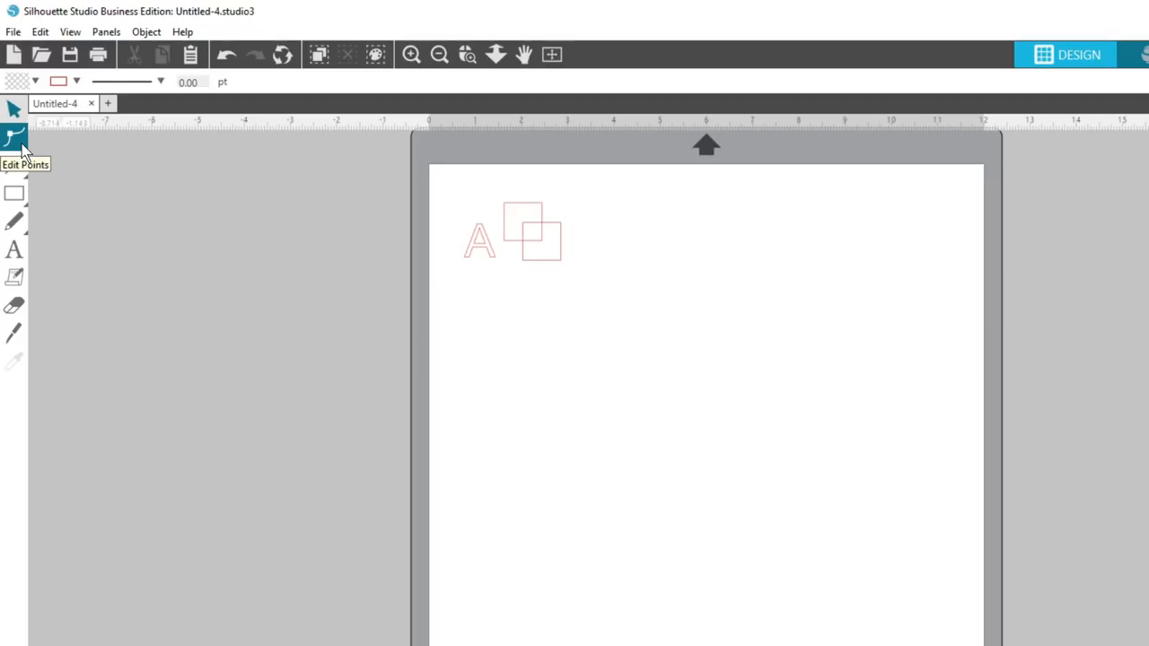
mouse_move(29, 144)
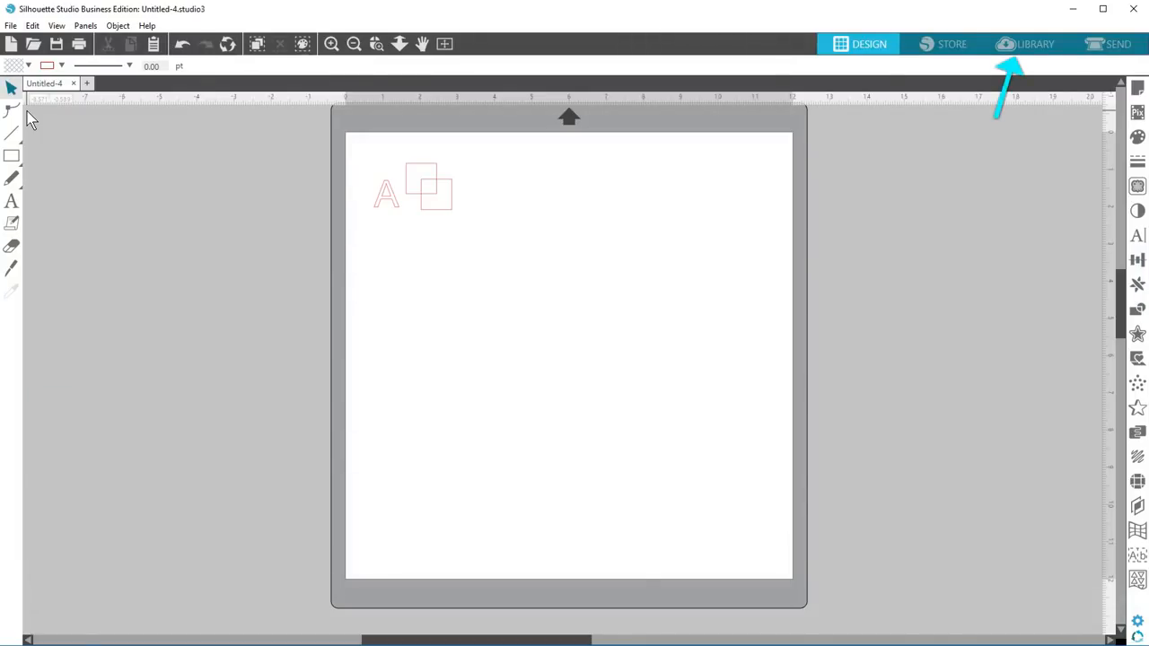
mouse_move(208, 100)
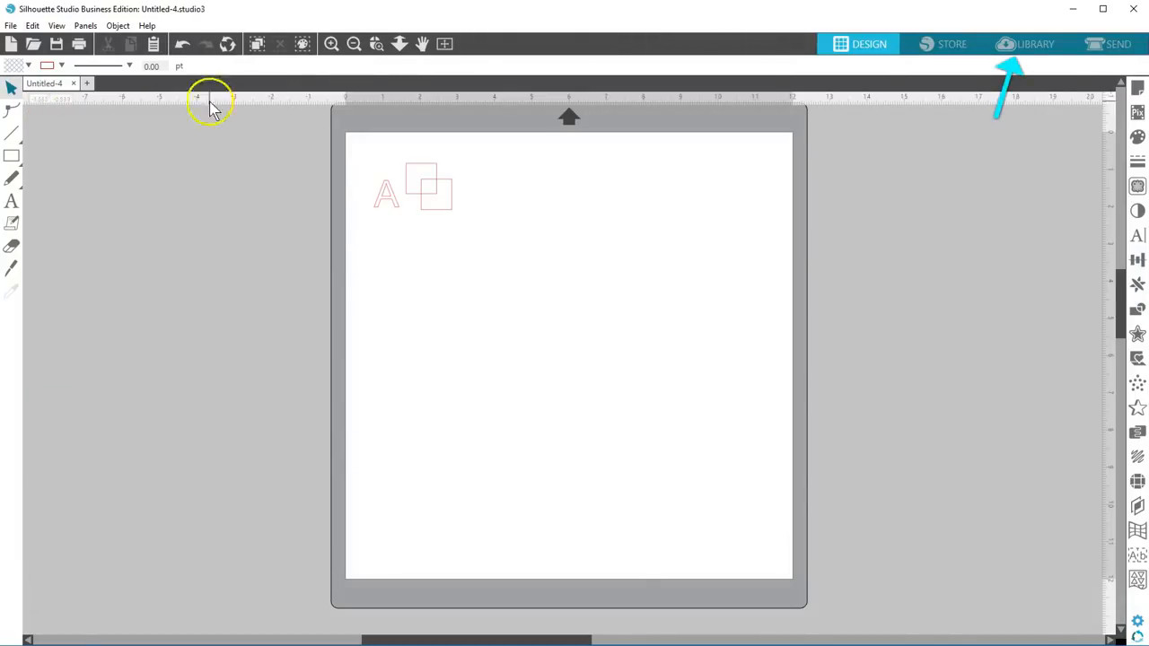
mouse_move(1034, 43)
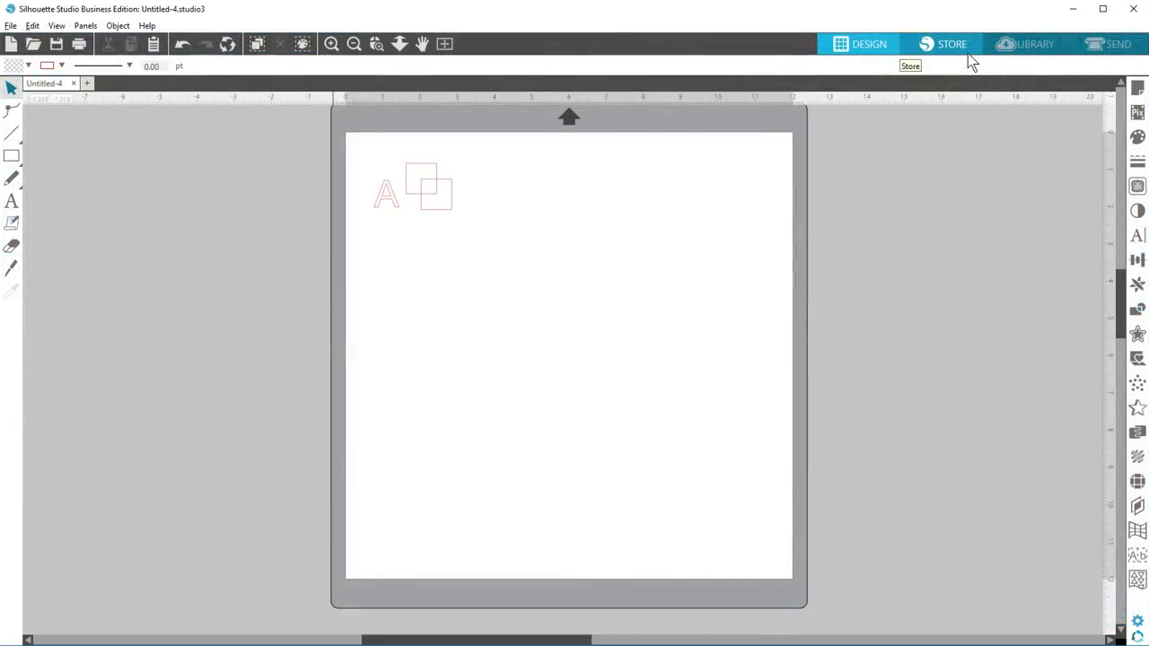
click(1034, 43)
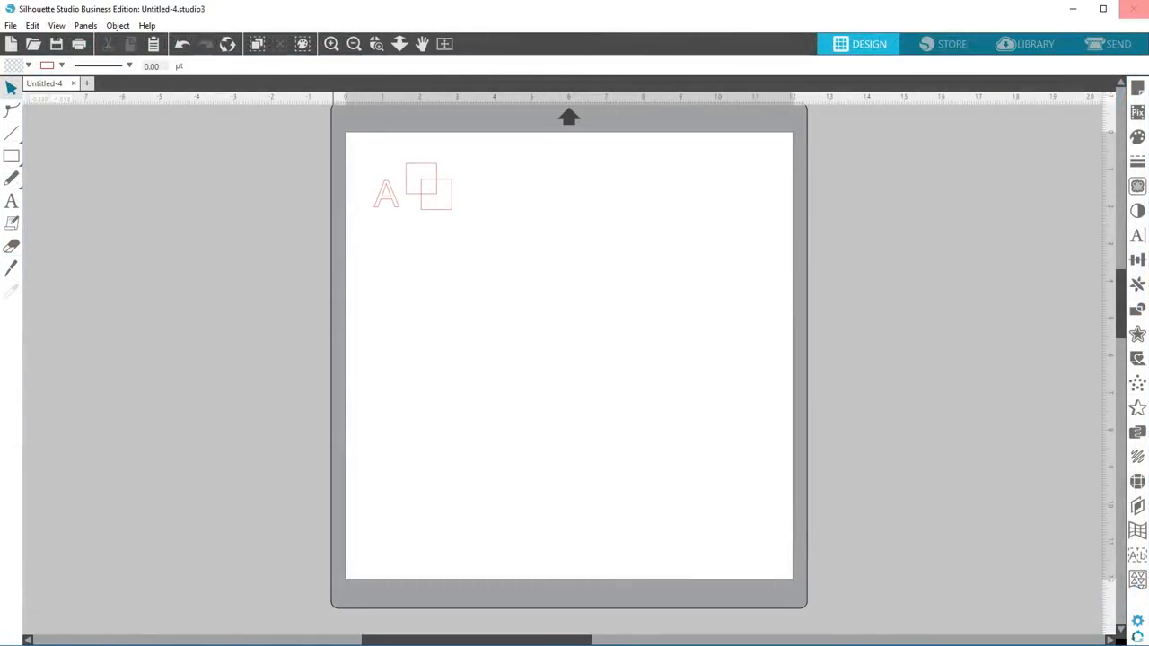
In the Send panel, try the Simple, Line and Fill action modes, returning to Simple.
click(1117, 43)
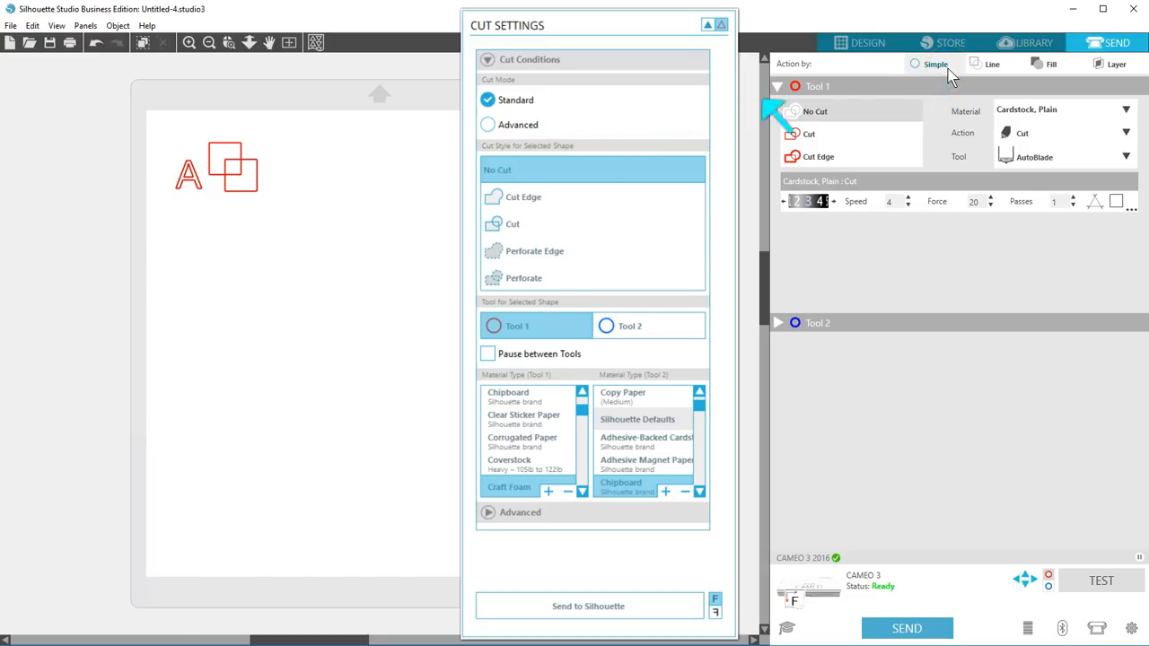
click(974, 65)
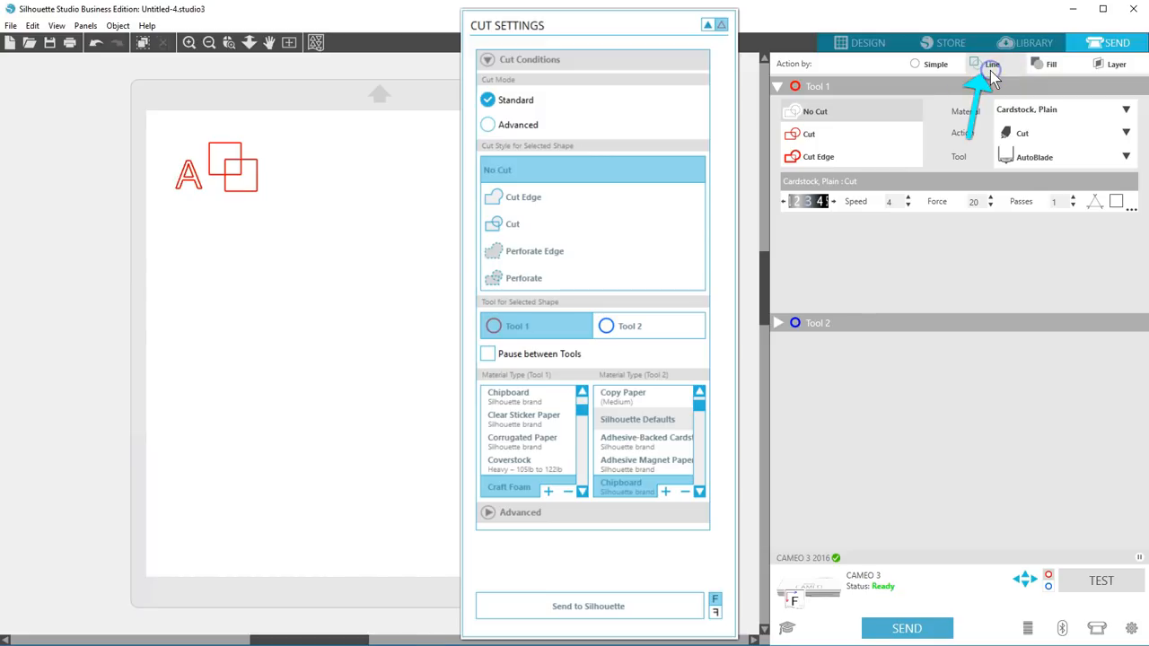
click(991, 64)
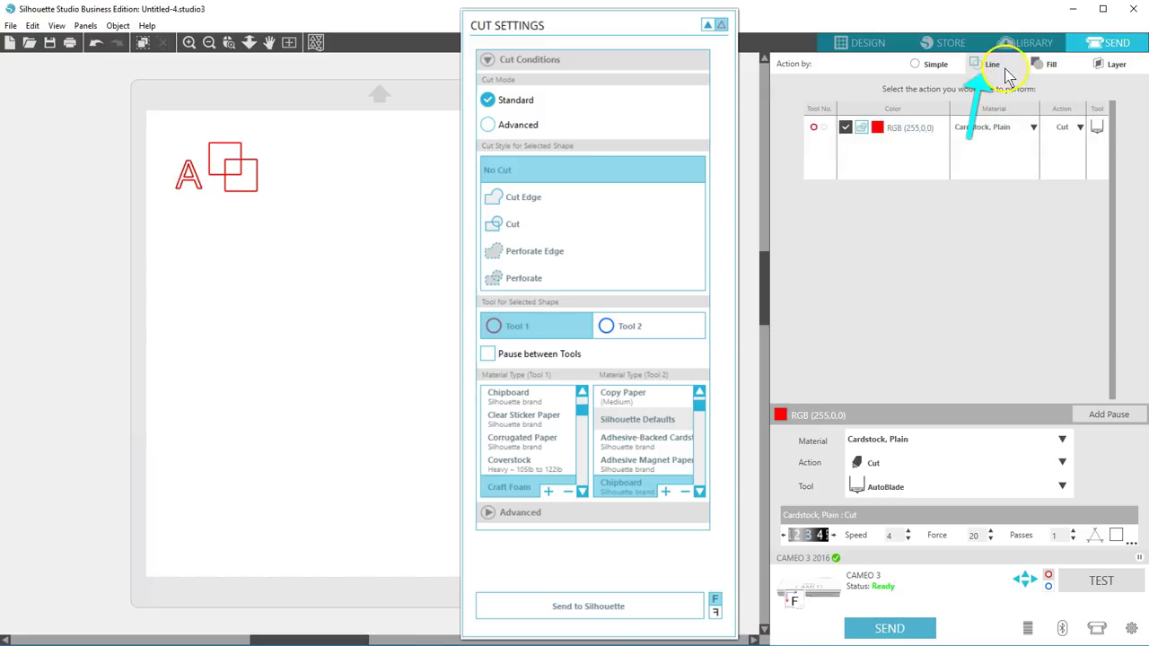
click(1052, 65)
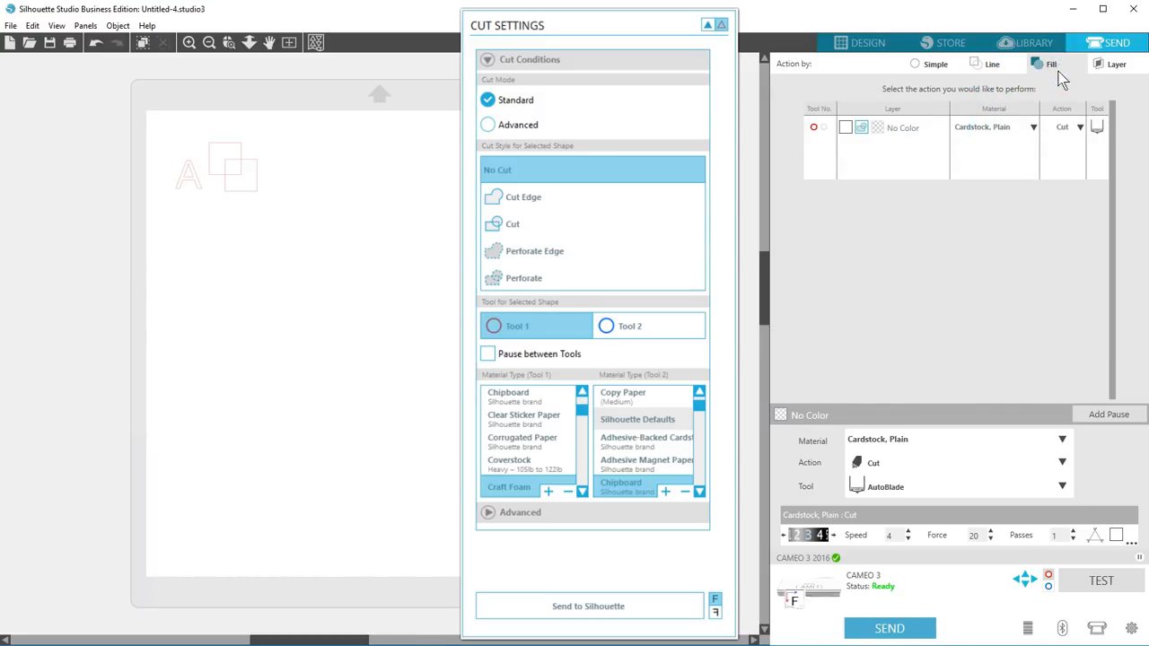
click(936, 65)
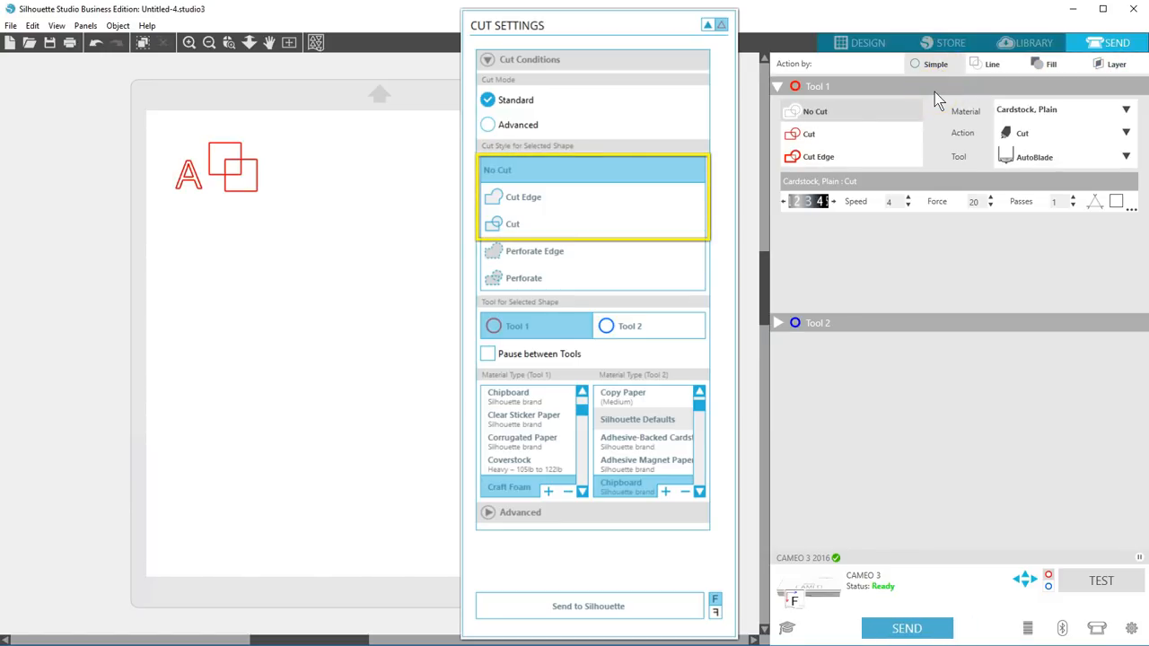
click(834, 117)
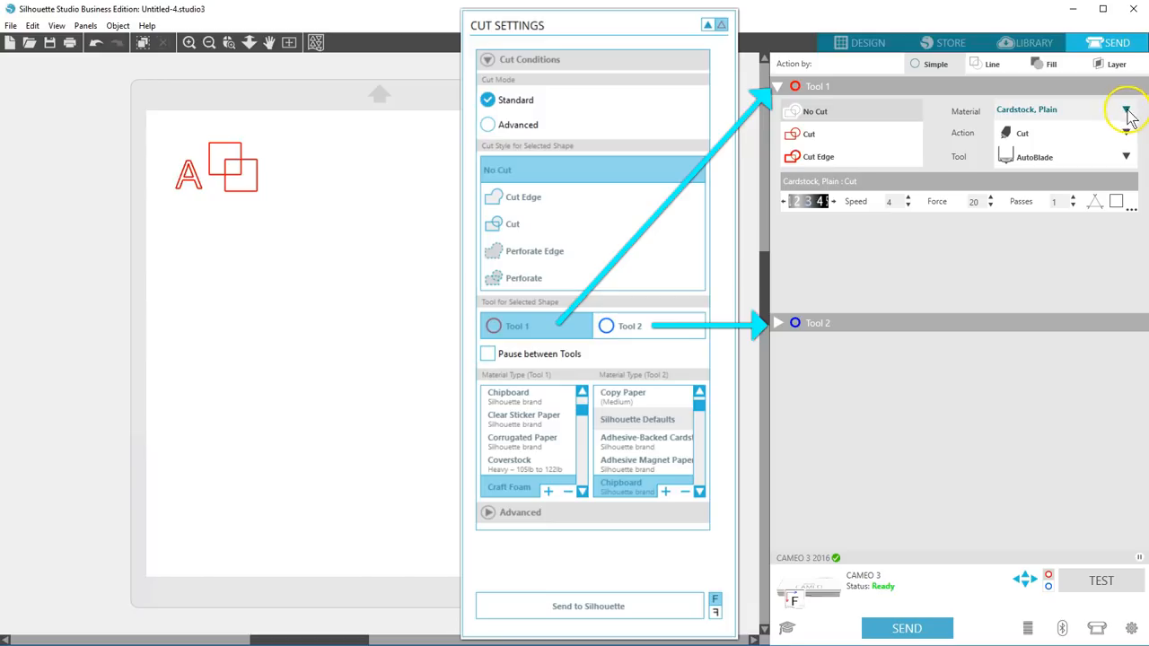
Expand and then collapse the Tool 2 cut settings.
click(779, 323)
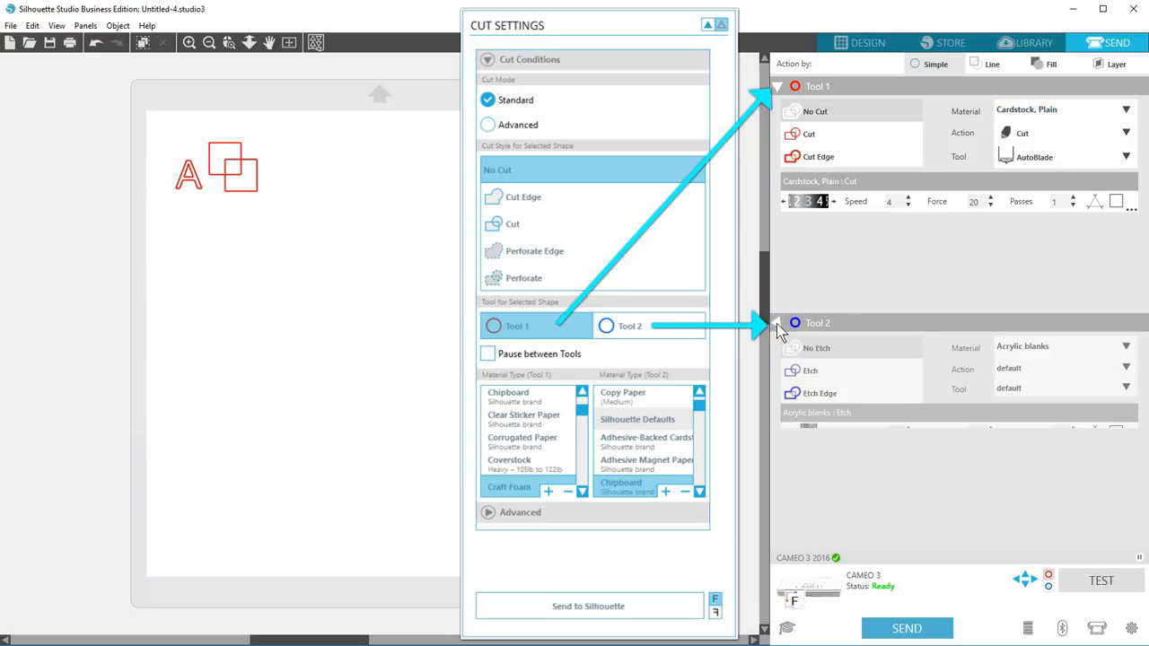
click(779, 323)
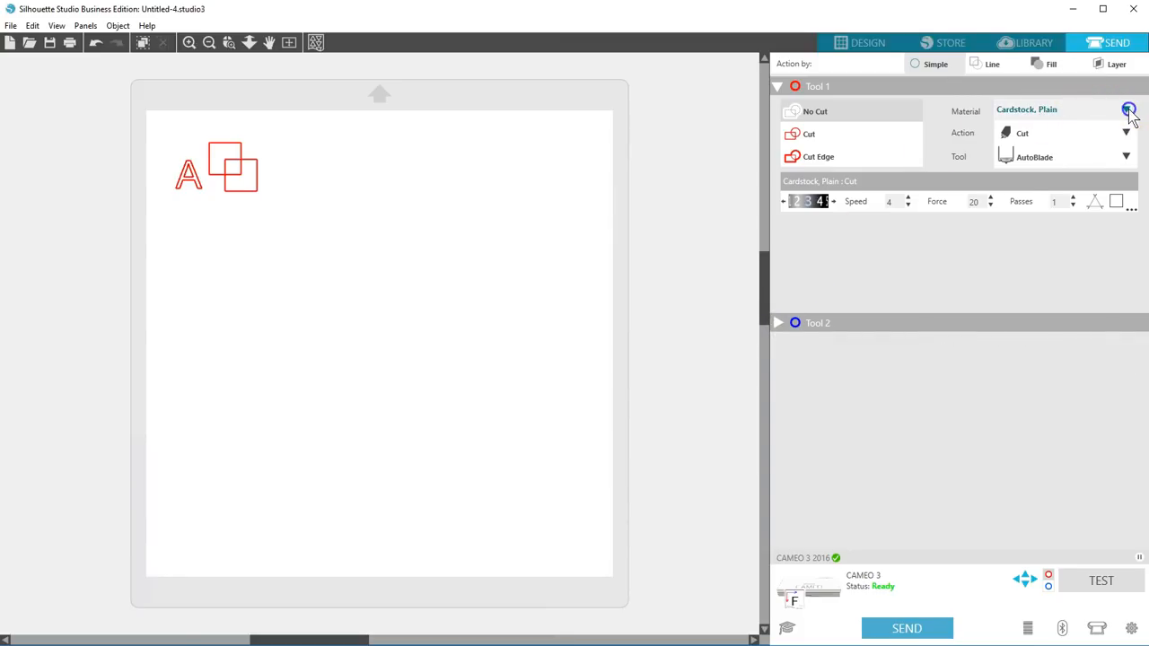
click(1127, 110)
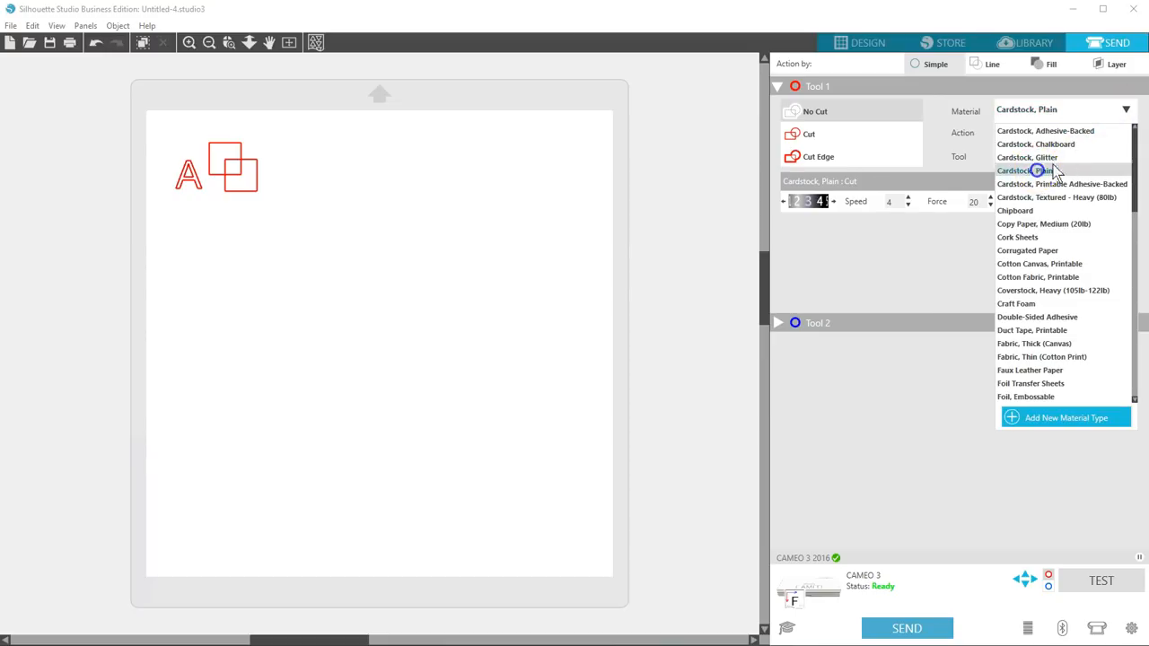
click(1026, 170)
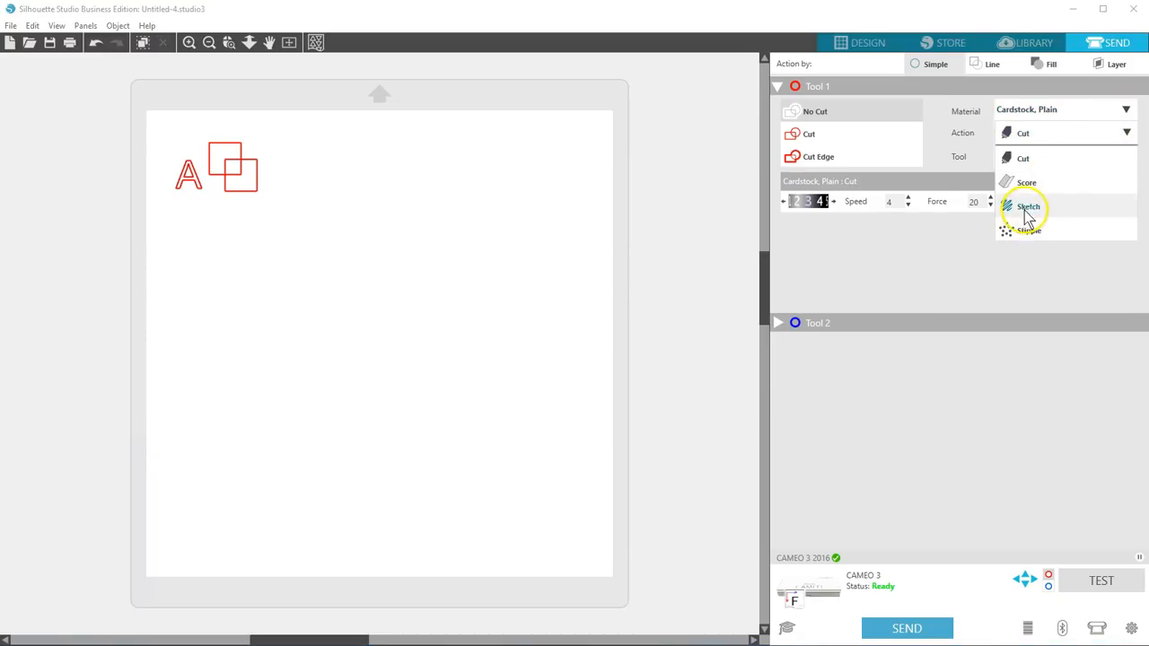
click(1027, 206)
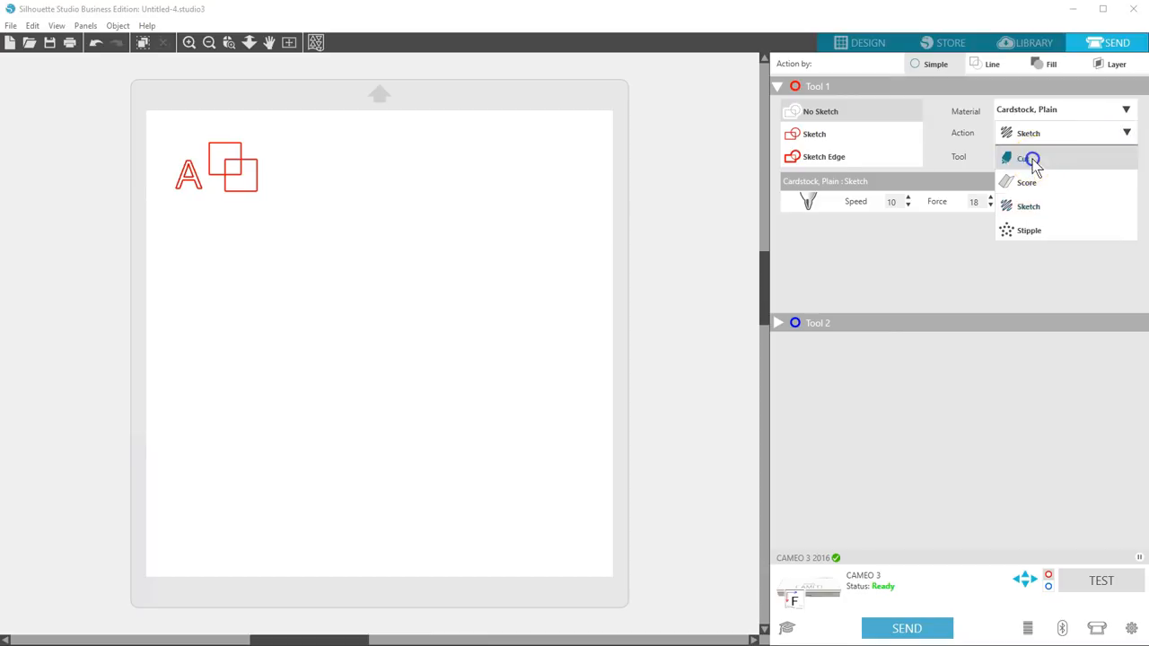
click(1026, 158)
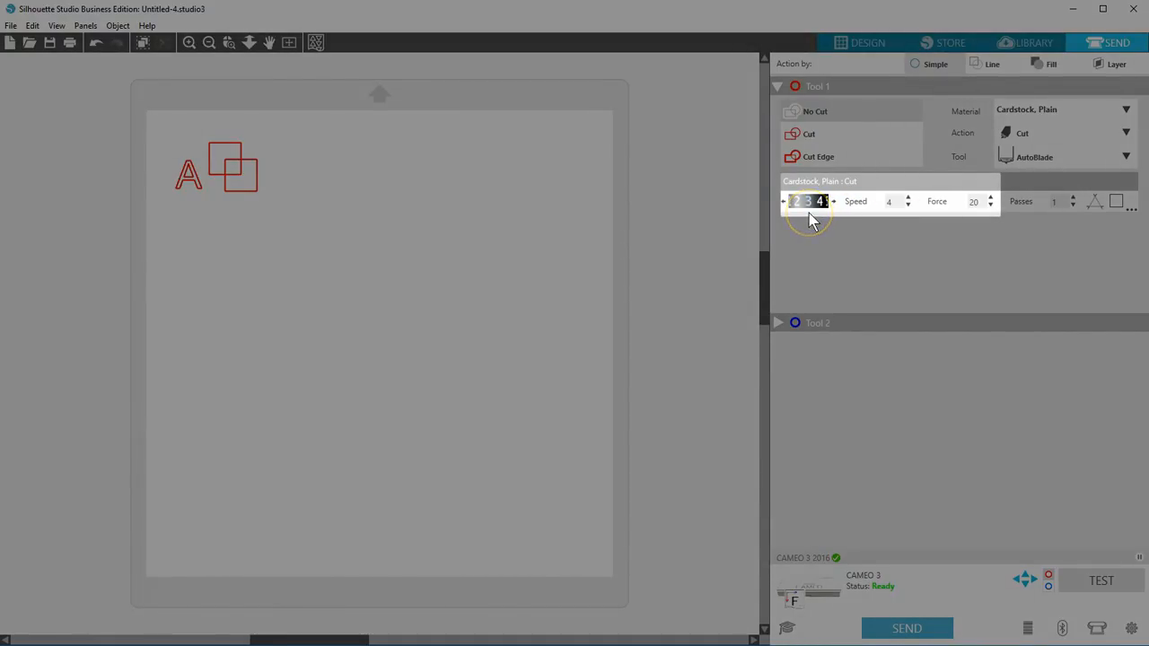
mouse_move(943, 211)
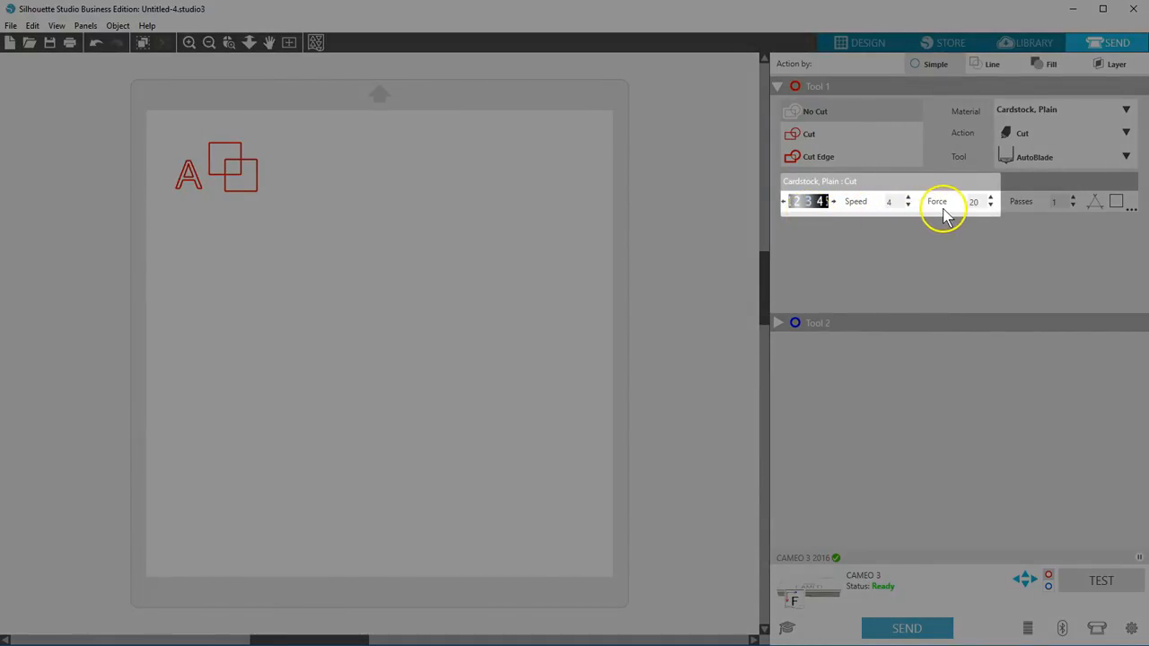
mouse_move(944, 216)
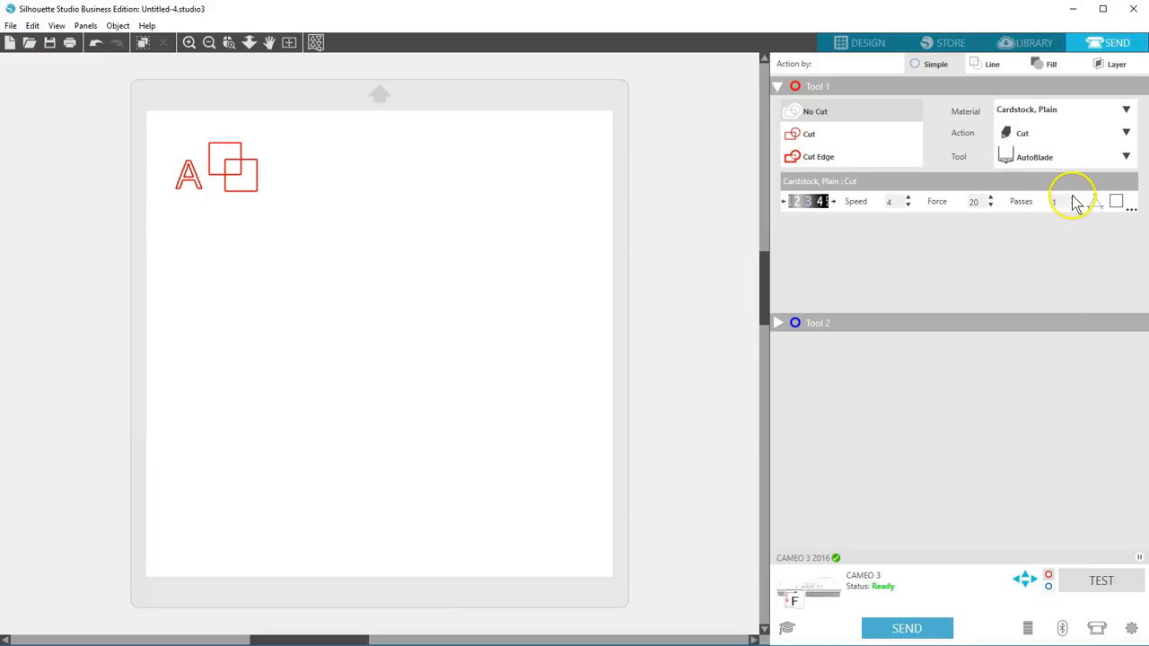
click(1097, 198)
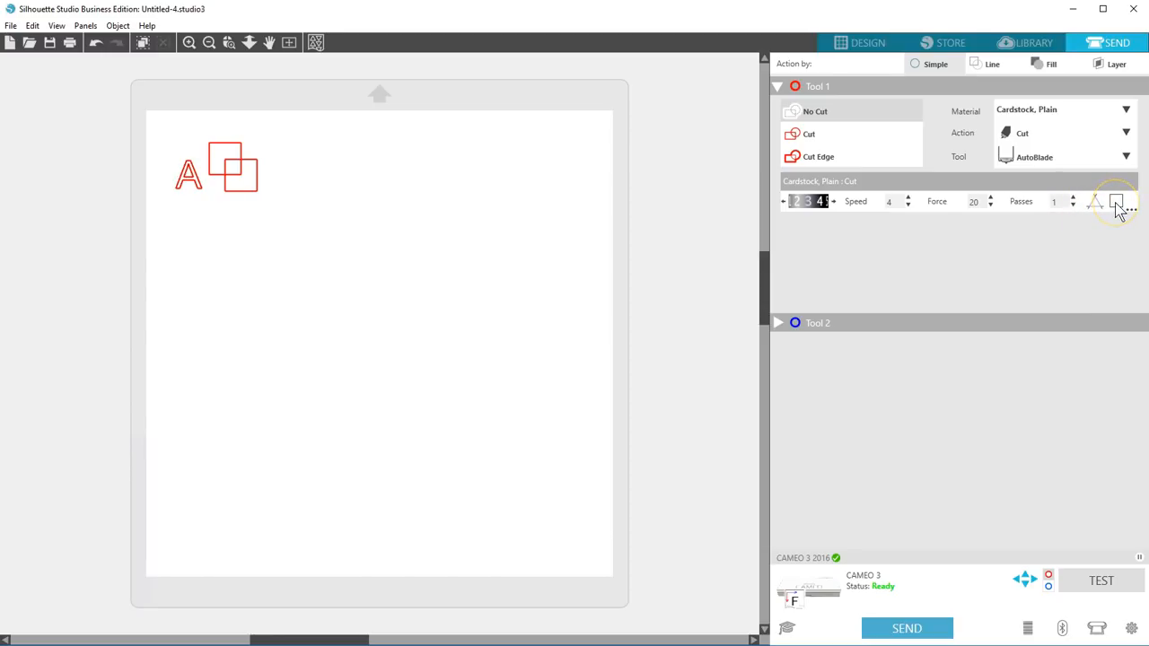
click(1117, 201)
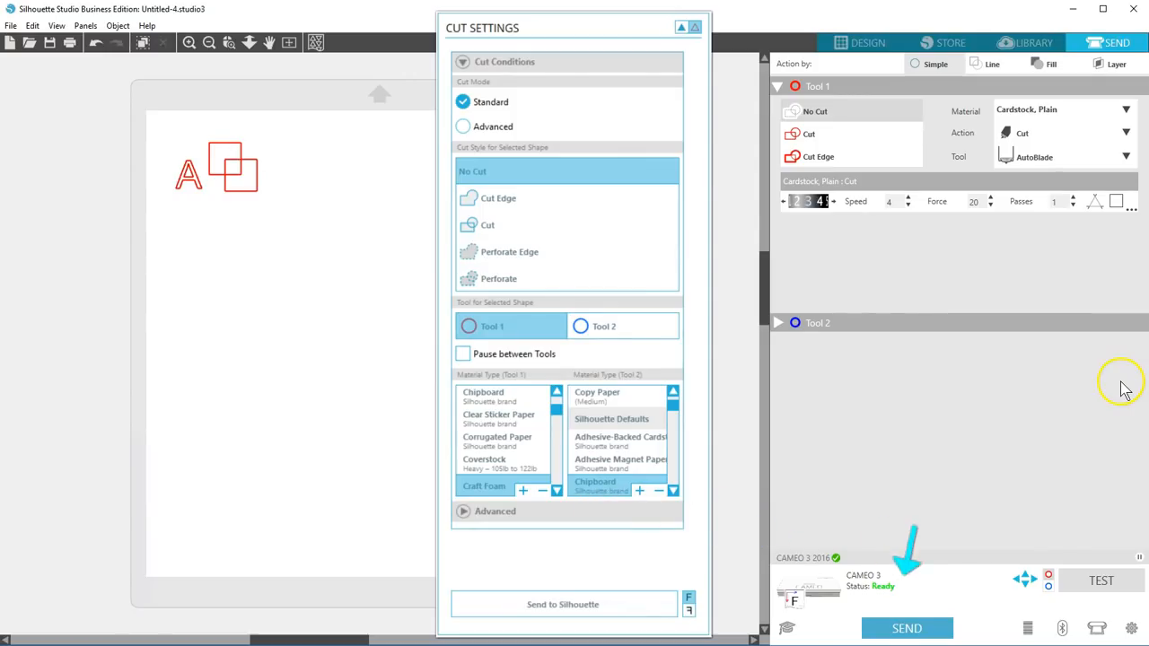
click(1131, 628)
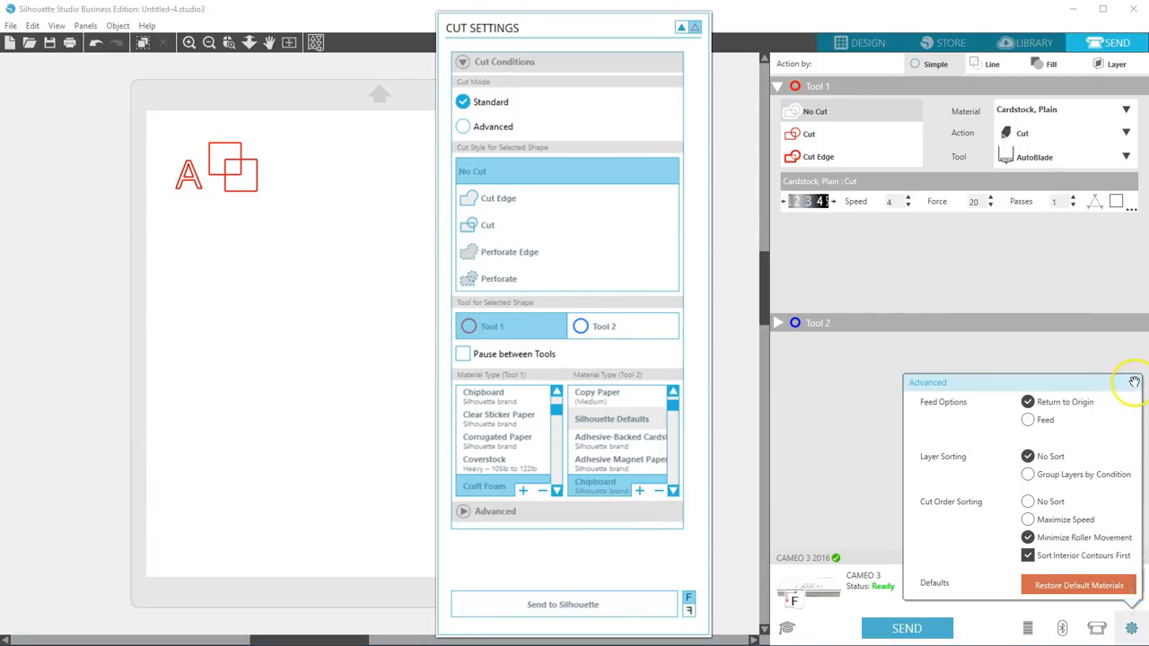
click(1133, 380)
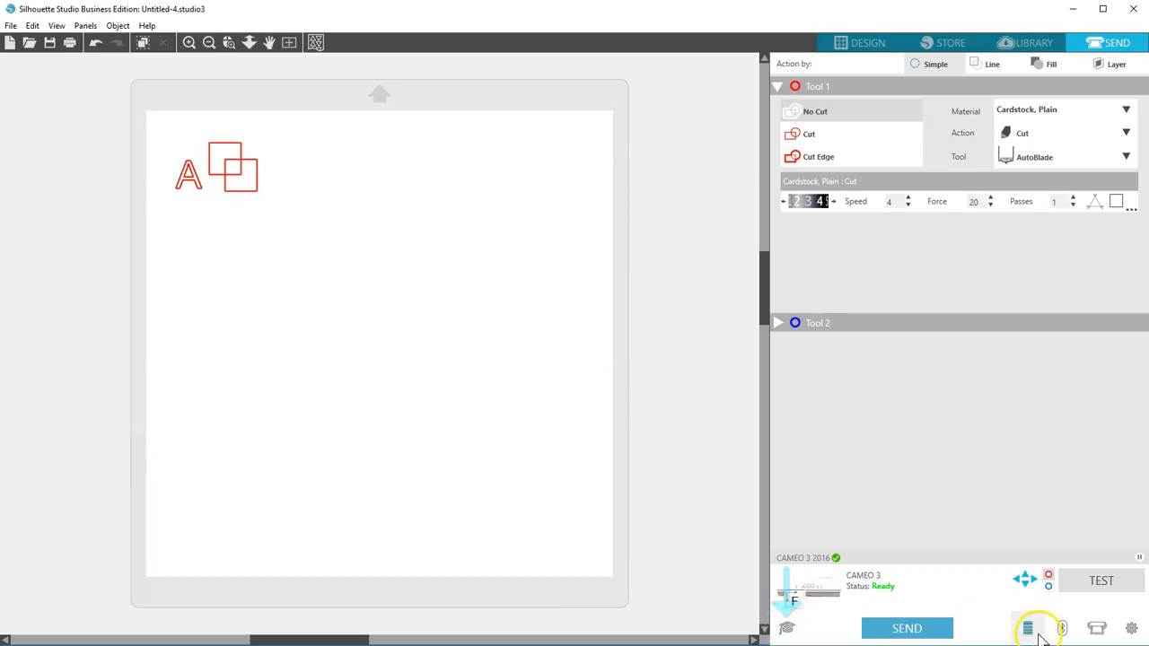
mouse_move(1062, 628)
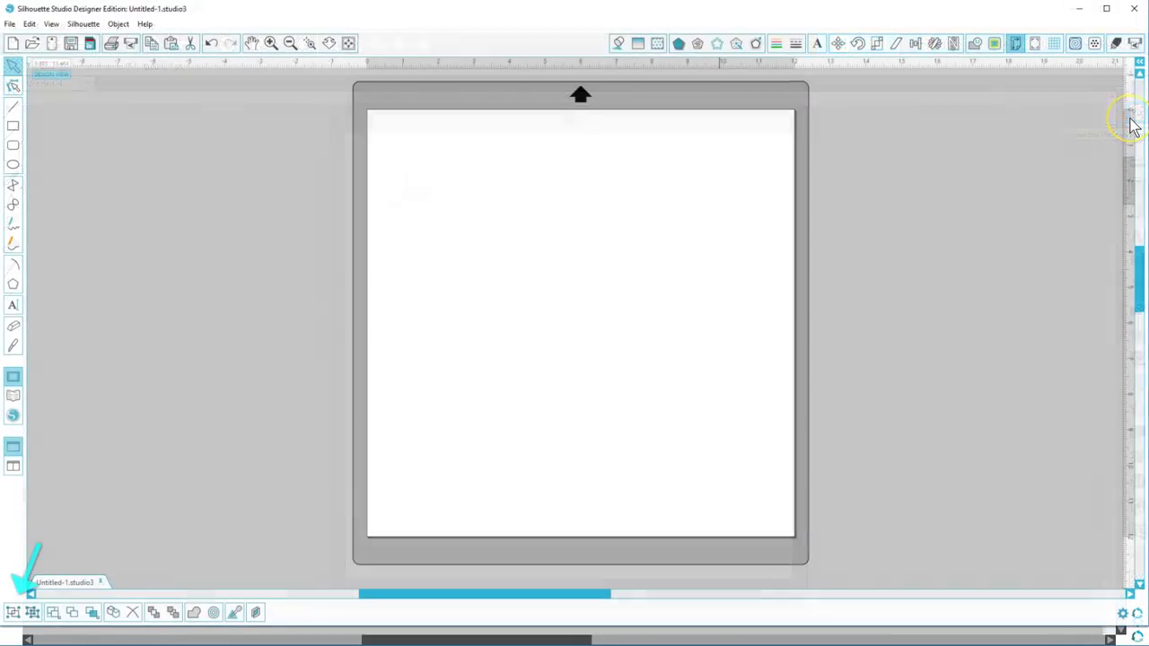
mouse_move(1102, 134)
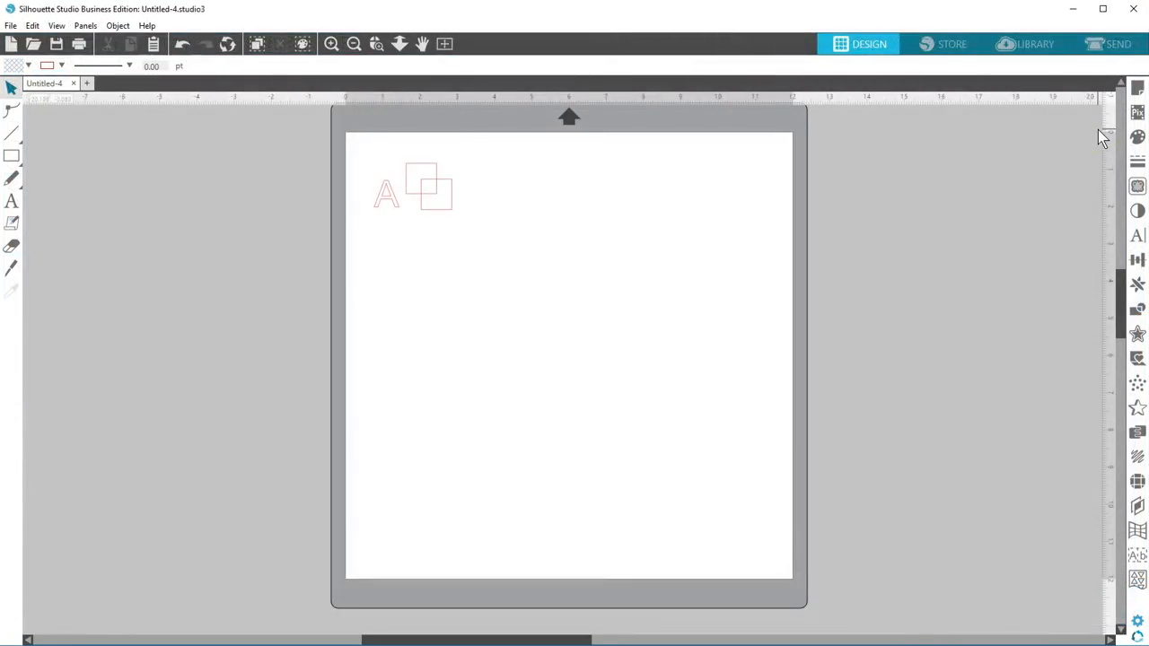
Select the letter A and overlapping squares design on the mat.
click(427, 188)
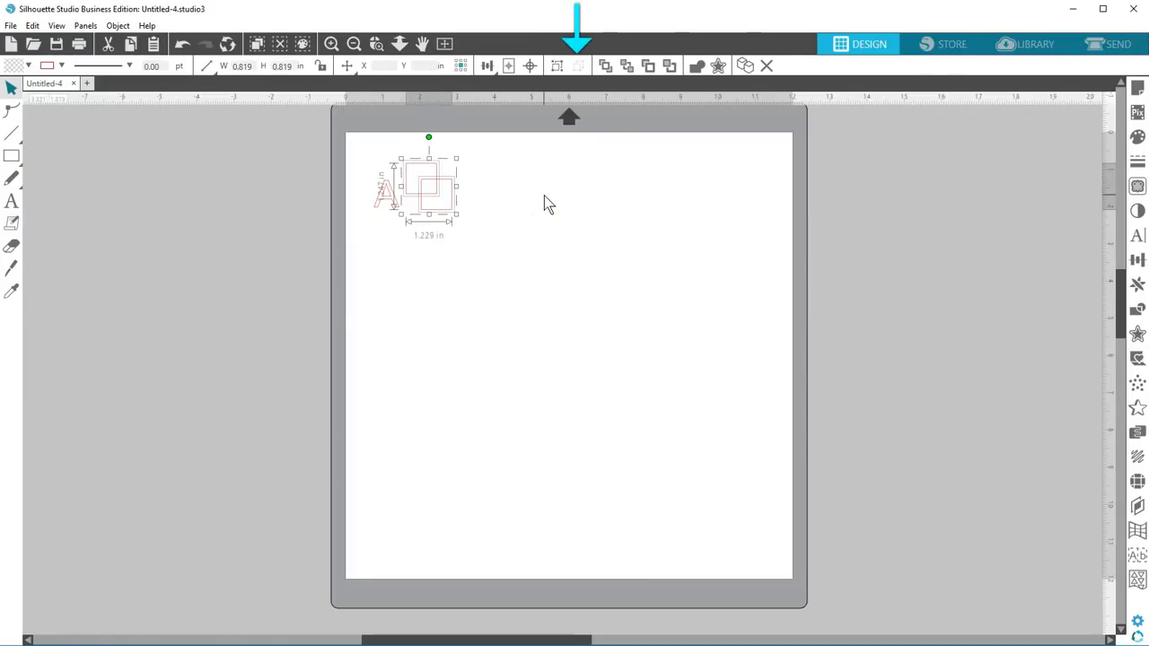
mouse_move(410, 153)
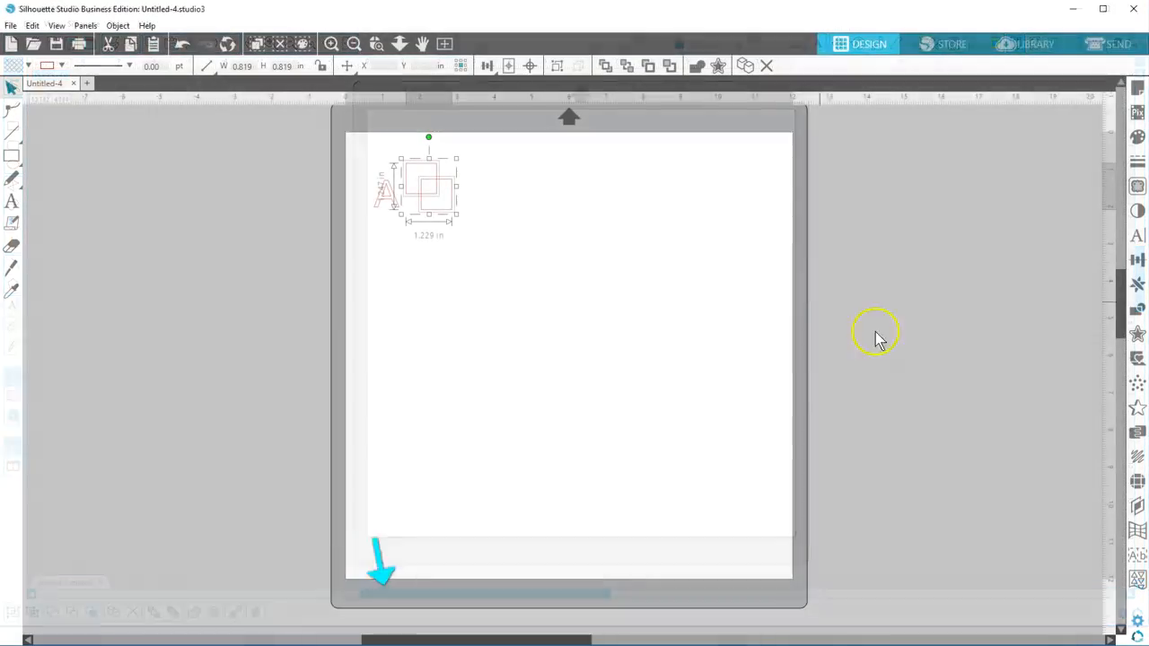
mouse_move(1135, 510)
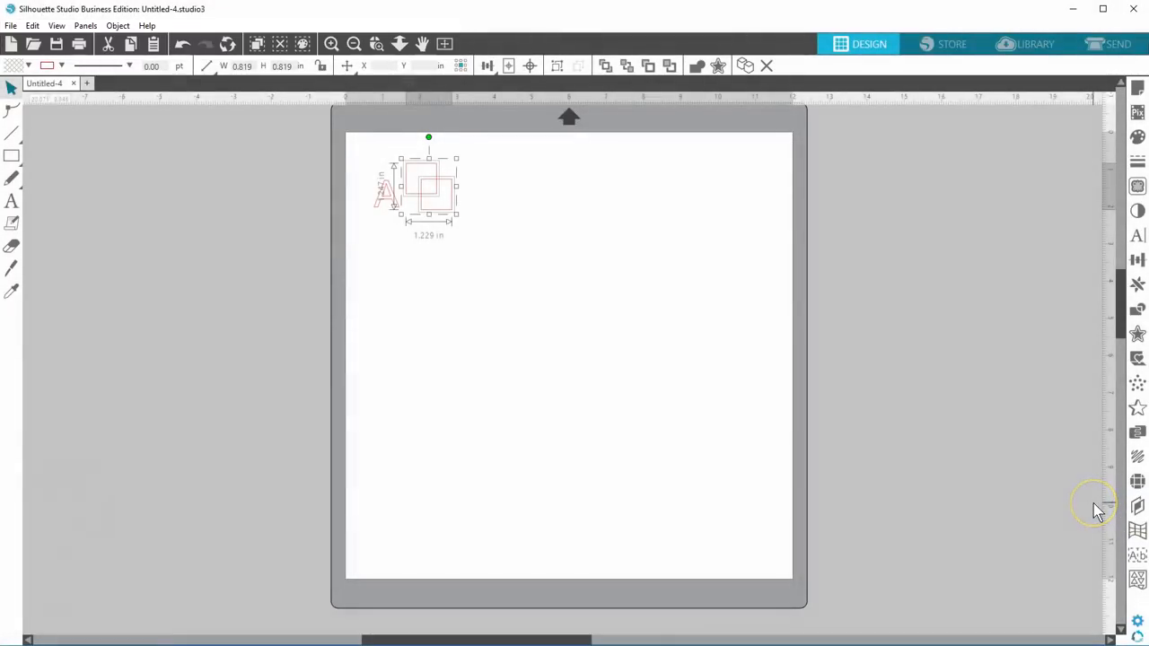
mouse_move(1099, 512)
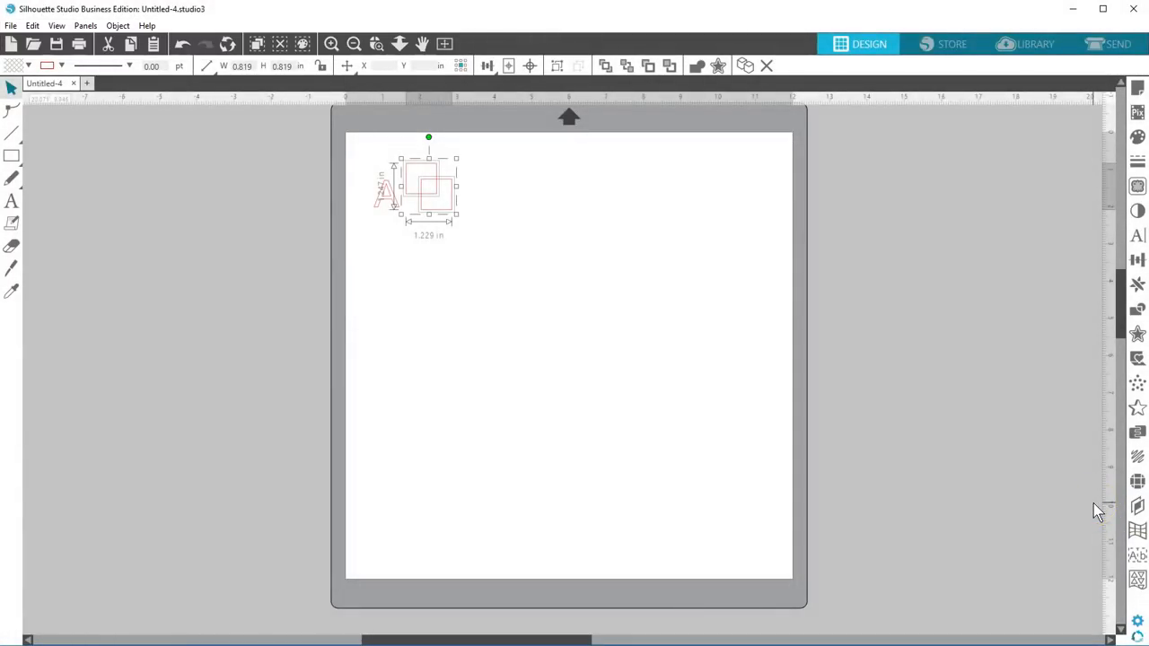